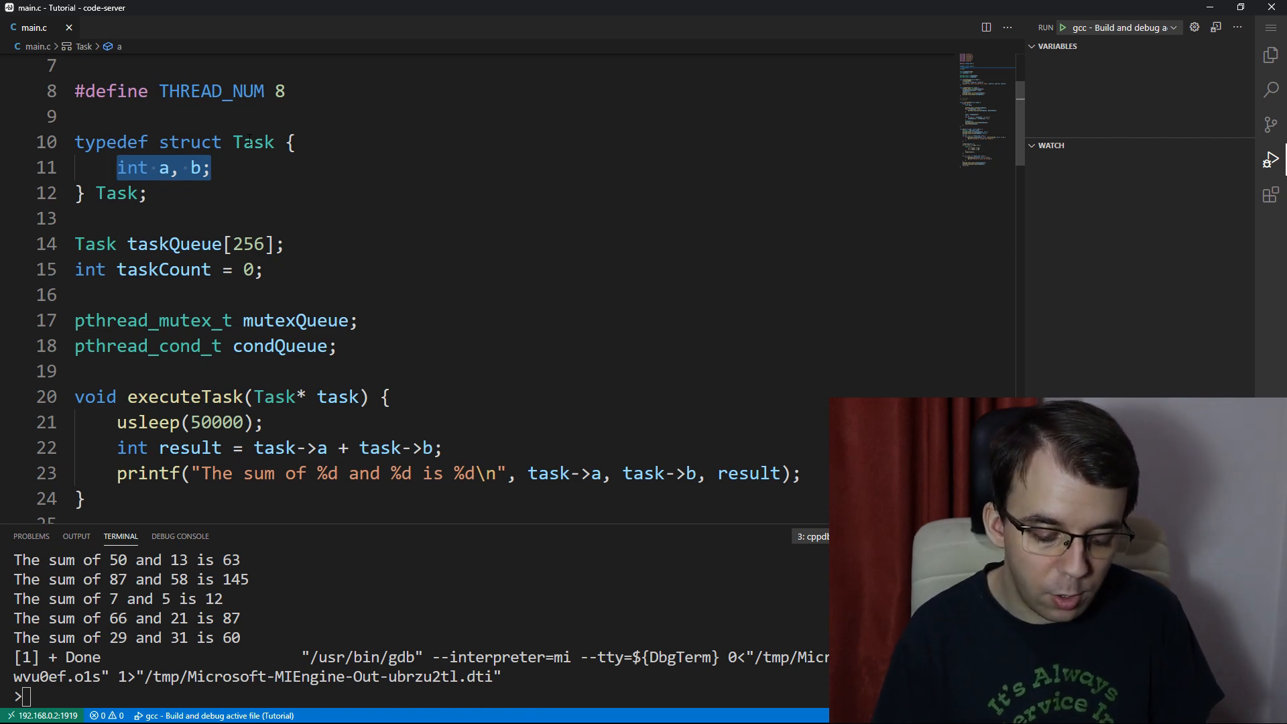
Step: Declare 'void (*taskFunction)();' as the Task struct's member in place of 'int a, b;'
text(v)
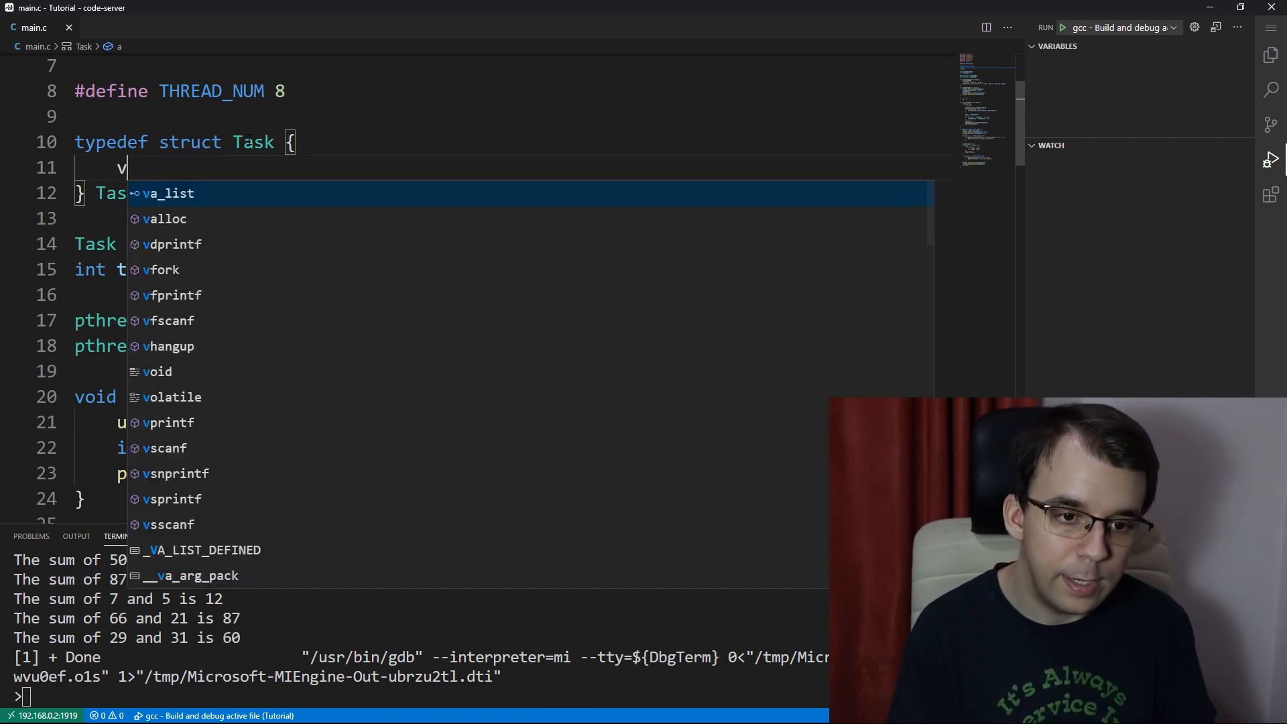
text(void (*))
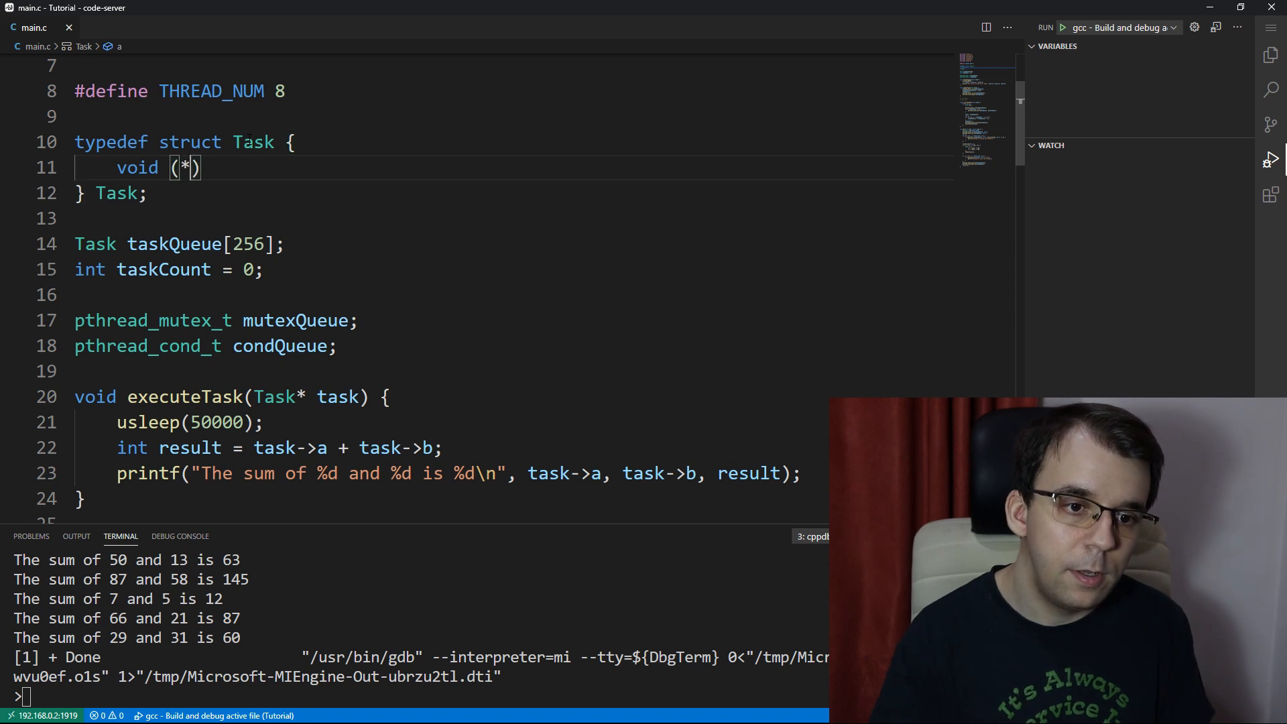
text(task)
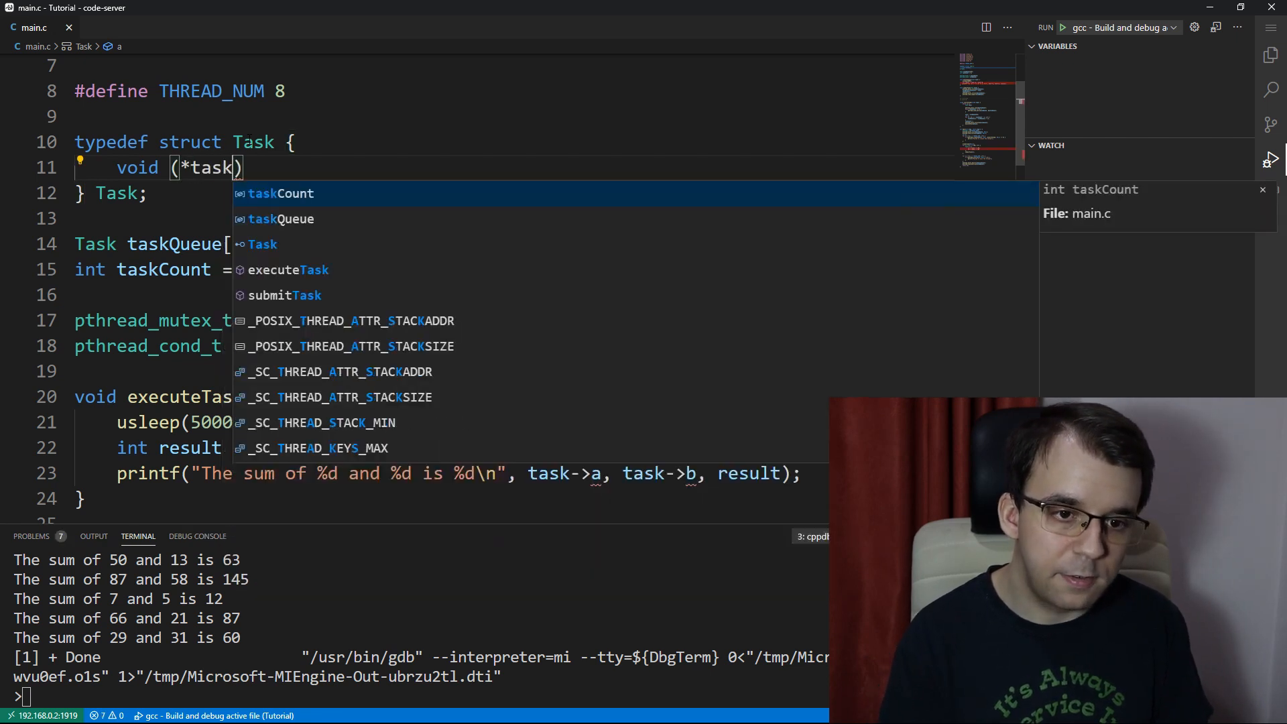
text(Function)
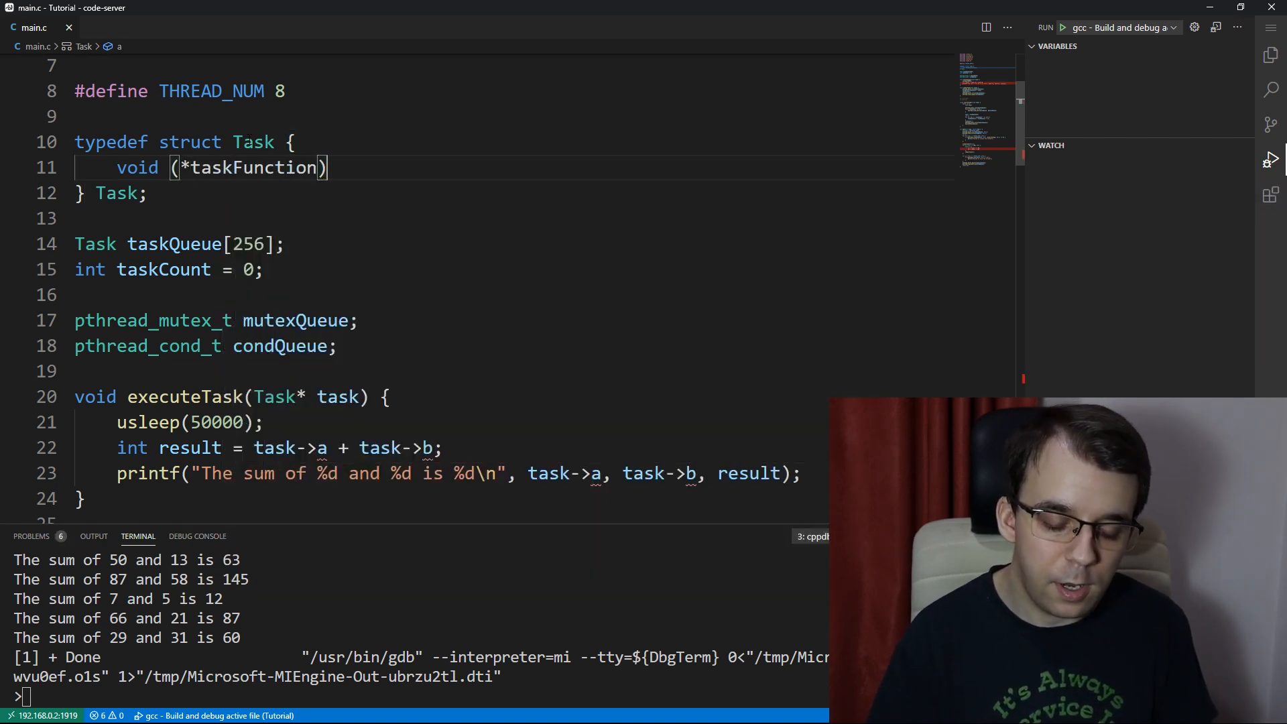
text(();)
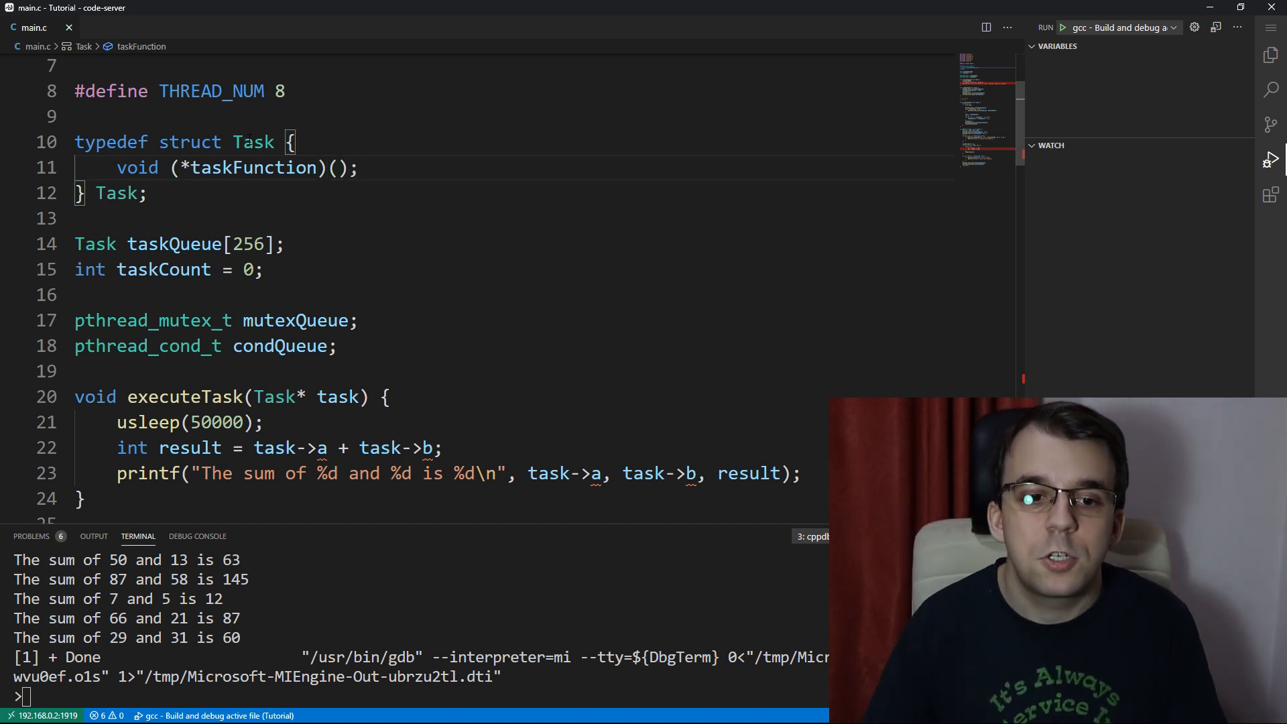
double_click(252, 167)
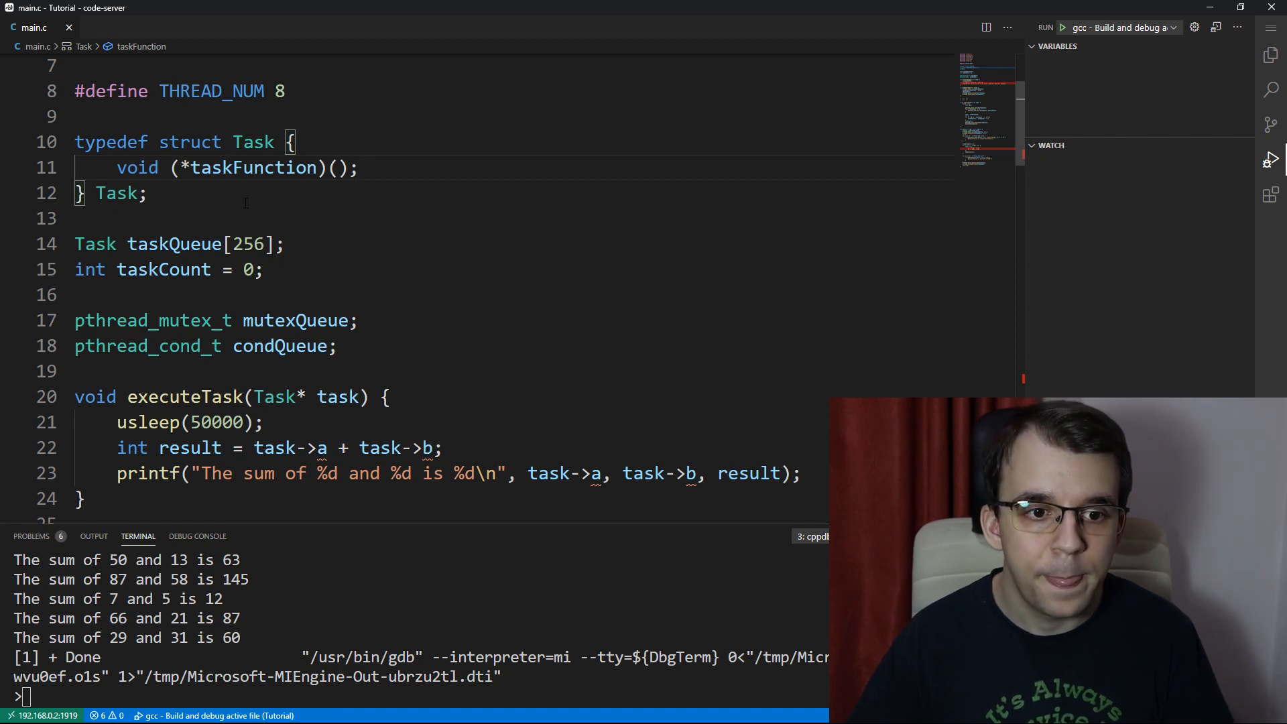
double_click(253, 168)
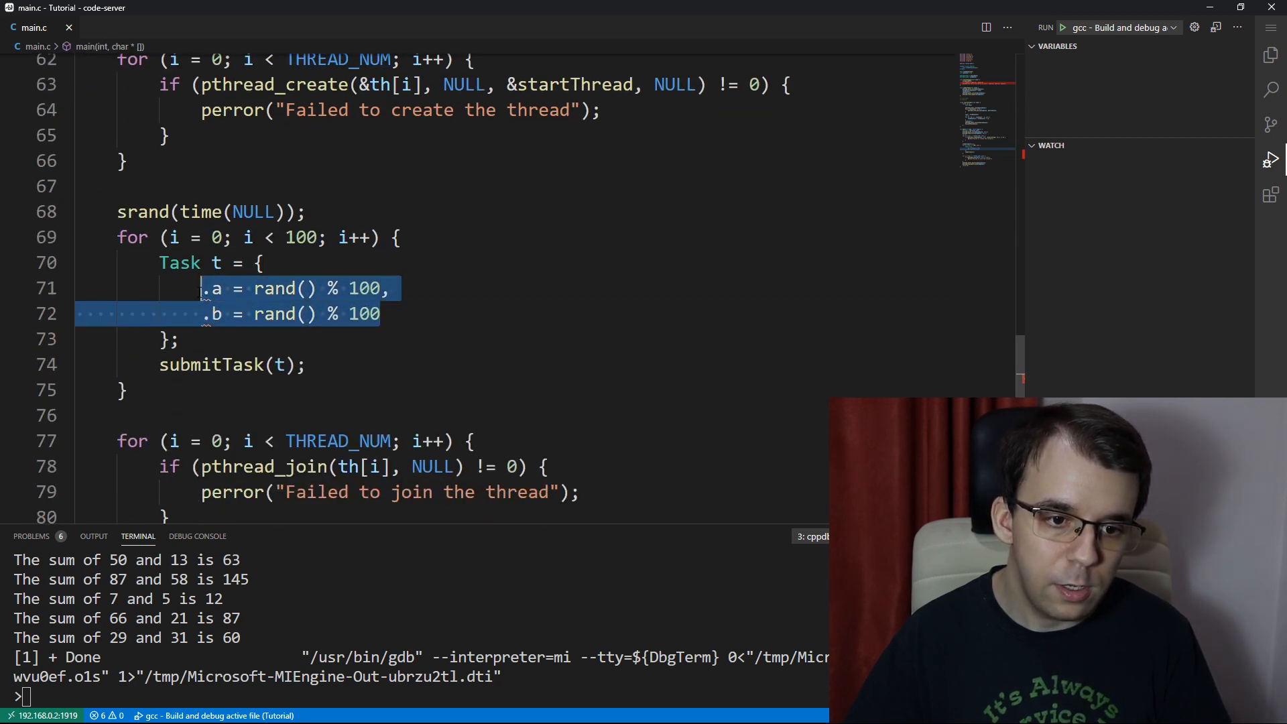
Step: Initialize Task t in main's loop with '.taskFunction = sumAndProduct'
text(.taskFunction)
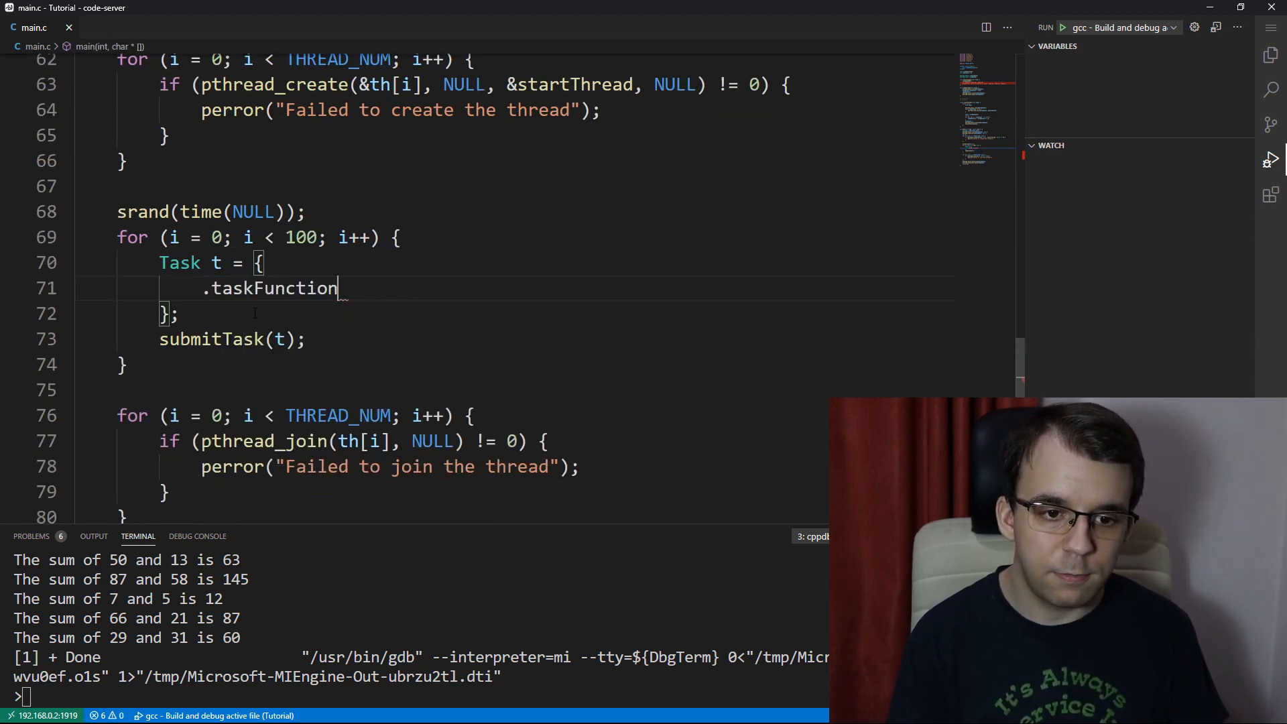
text(=)
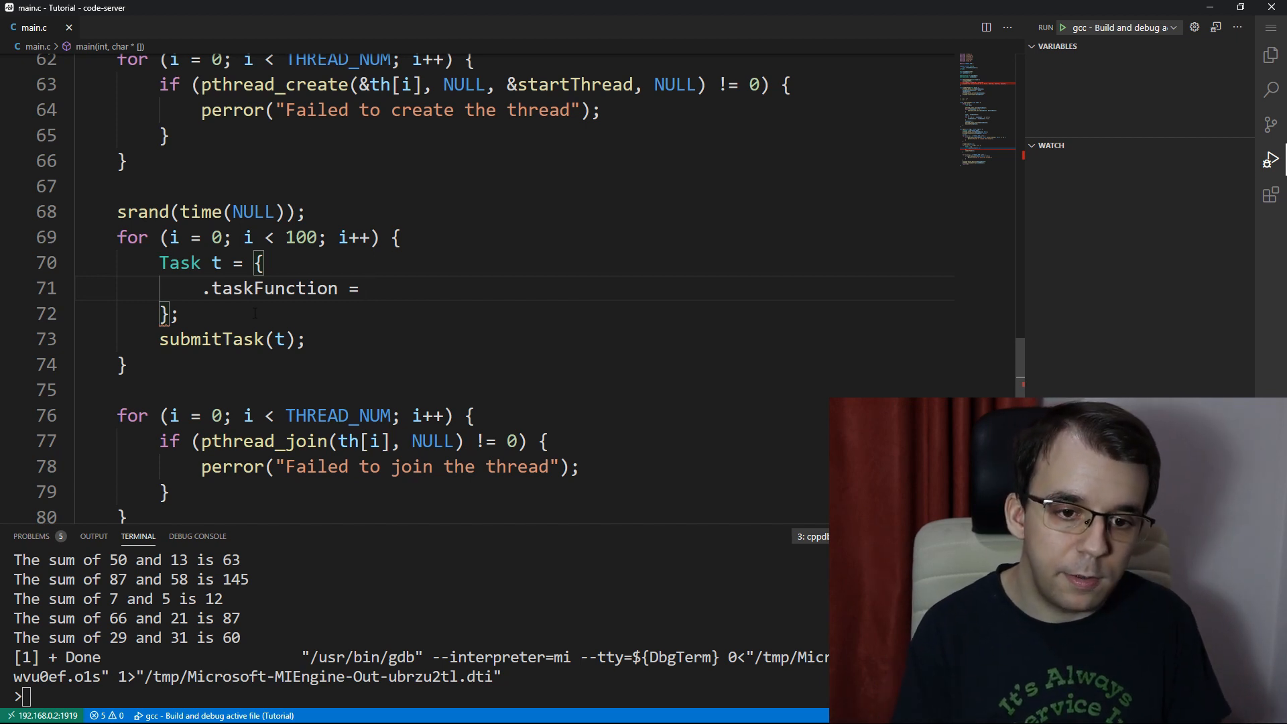
text(sumAndP)
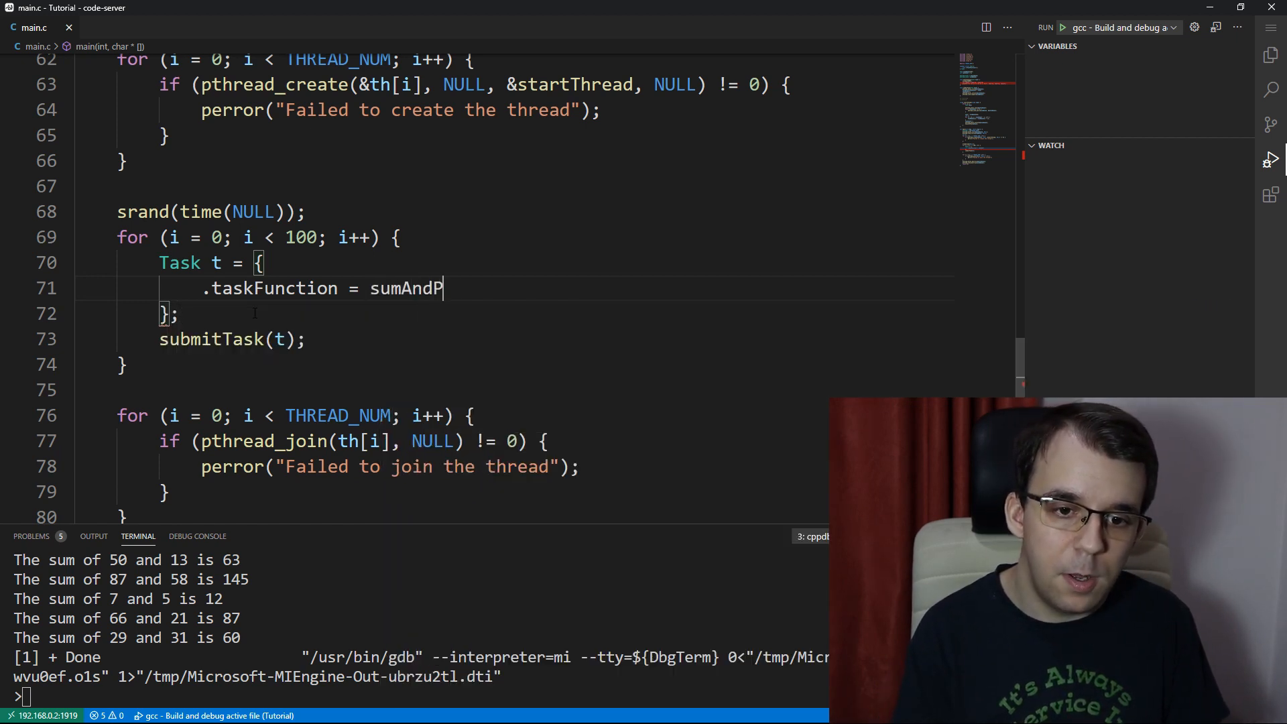
text(roduct)
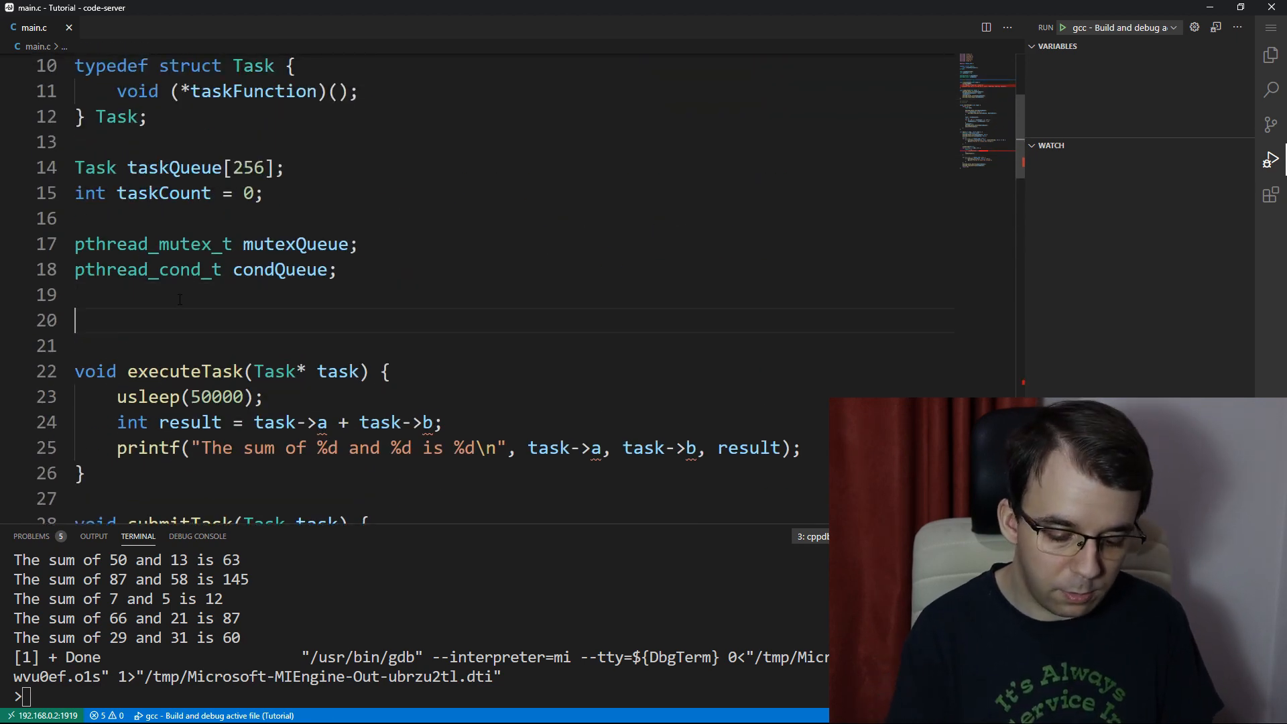
Step: Define an empty 'void sumAndProduct() {' function above executeTask
text(void sumAndProduct() {)
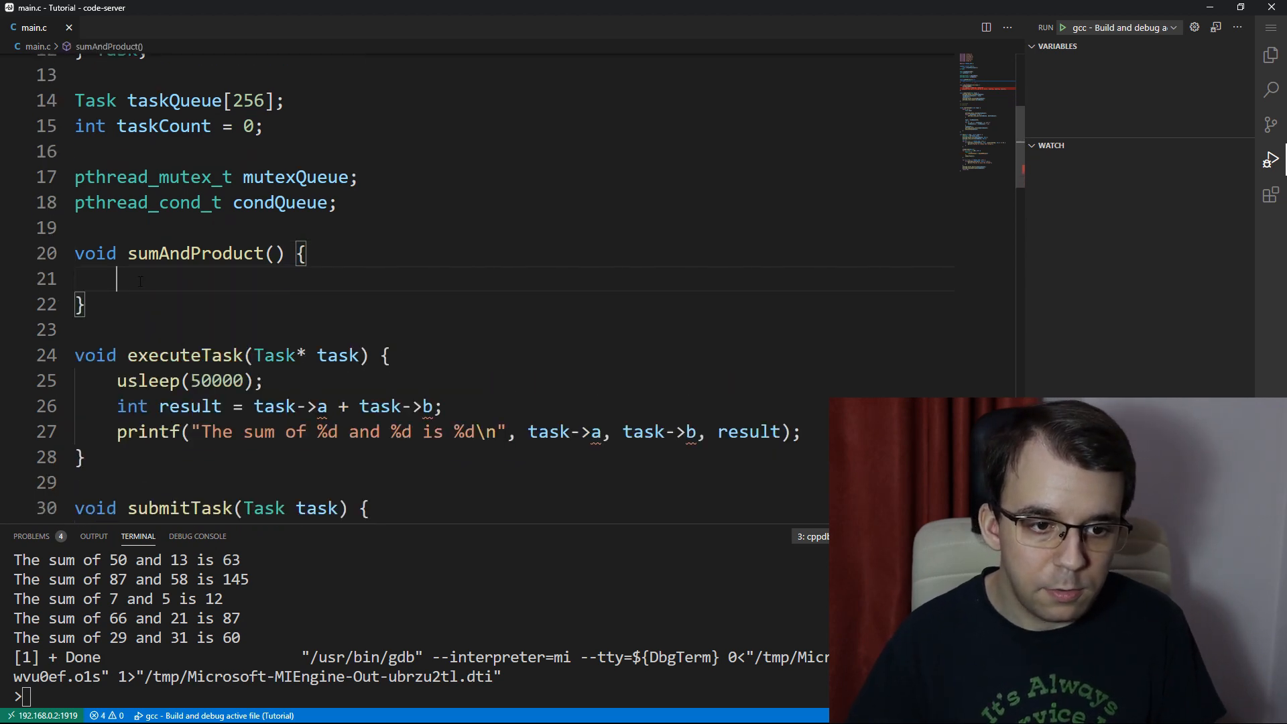
scroll(down, 3)
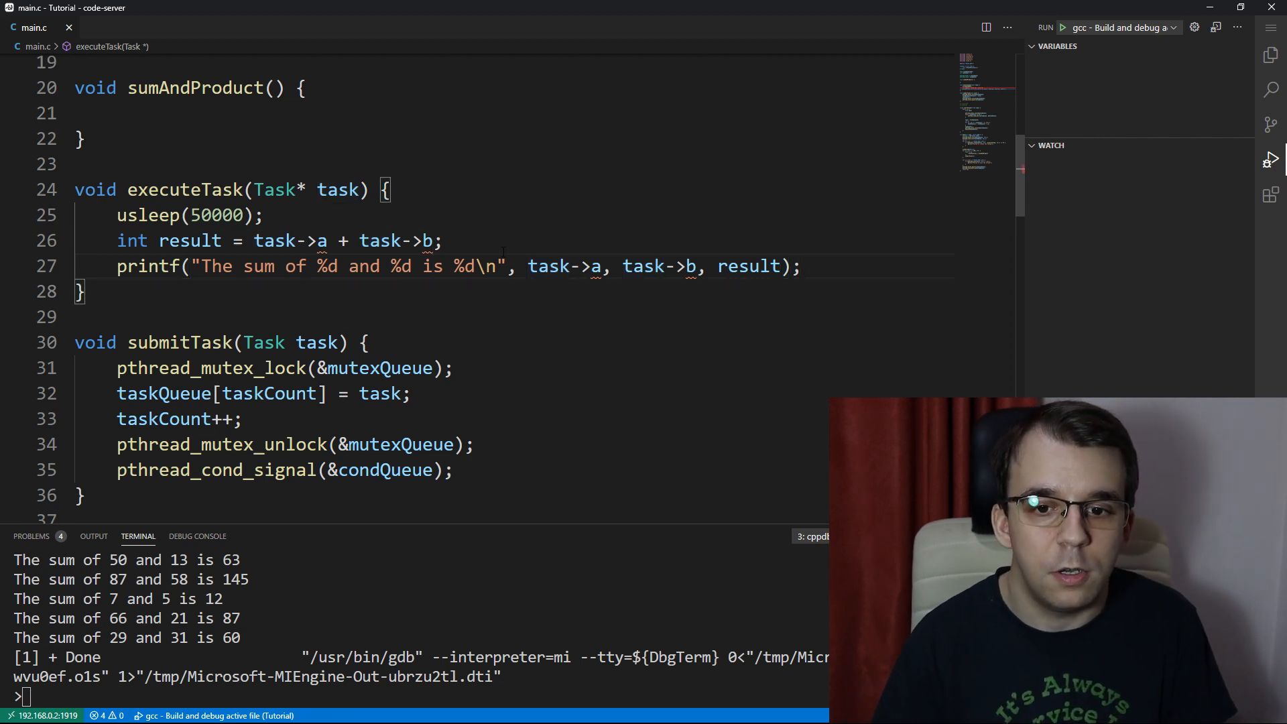
Step: Comment out executeTask's old body and have it call task->taskFunction() instead
drag(117, 215, 801, 266)
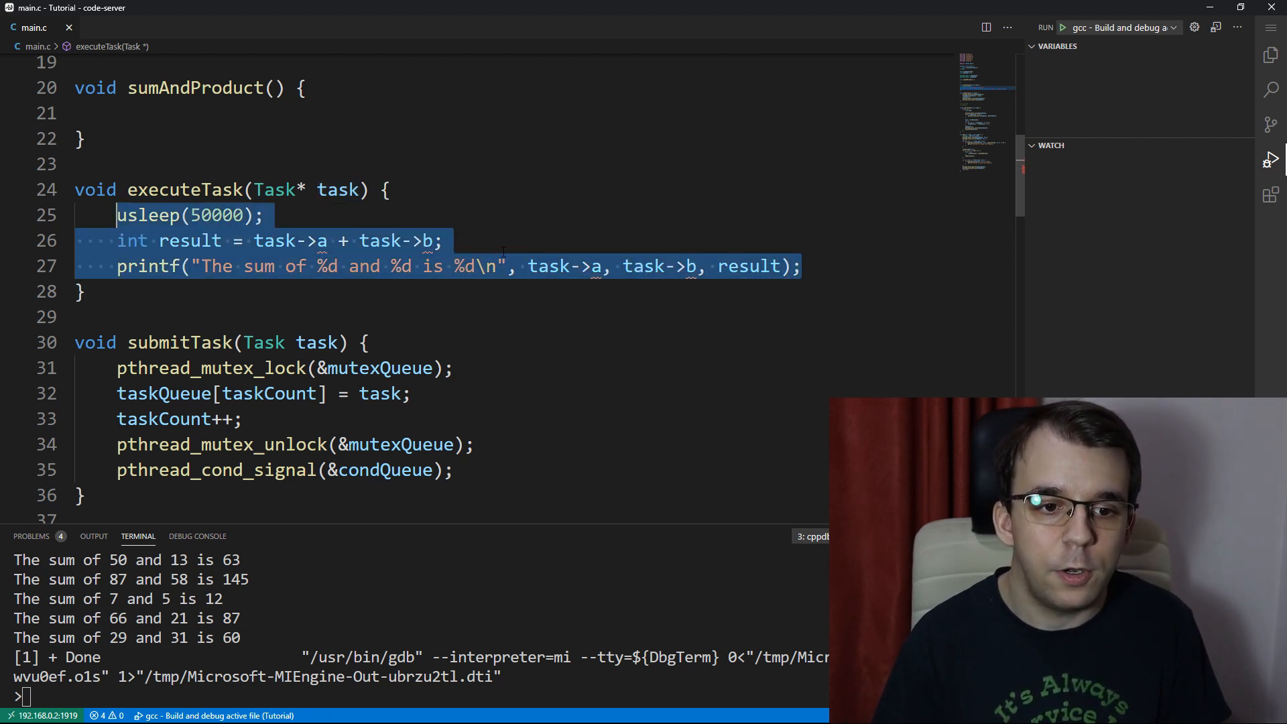
key(ctrl+/)
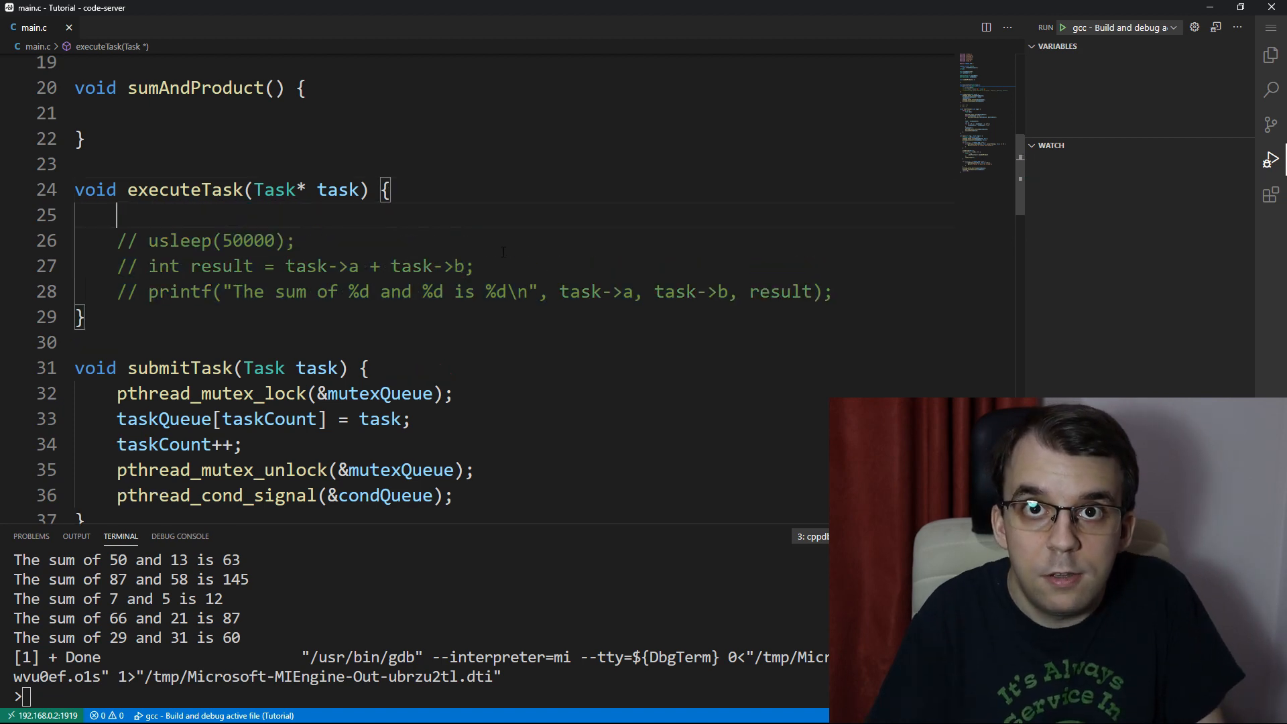
text(task->t)
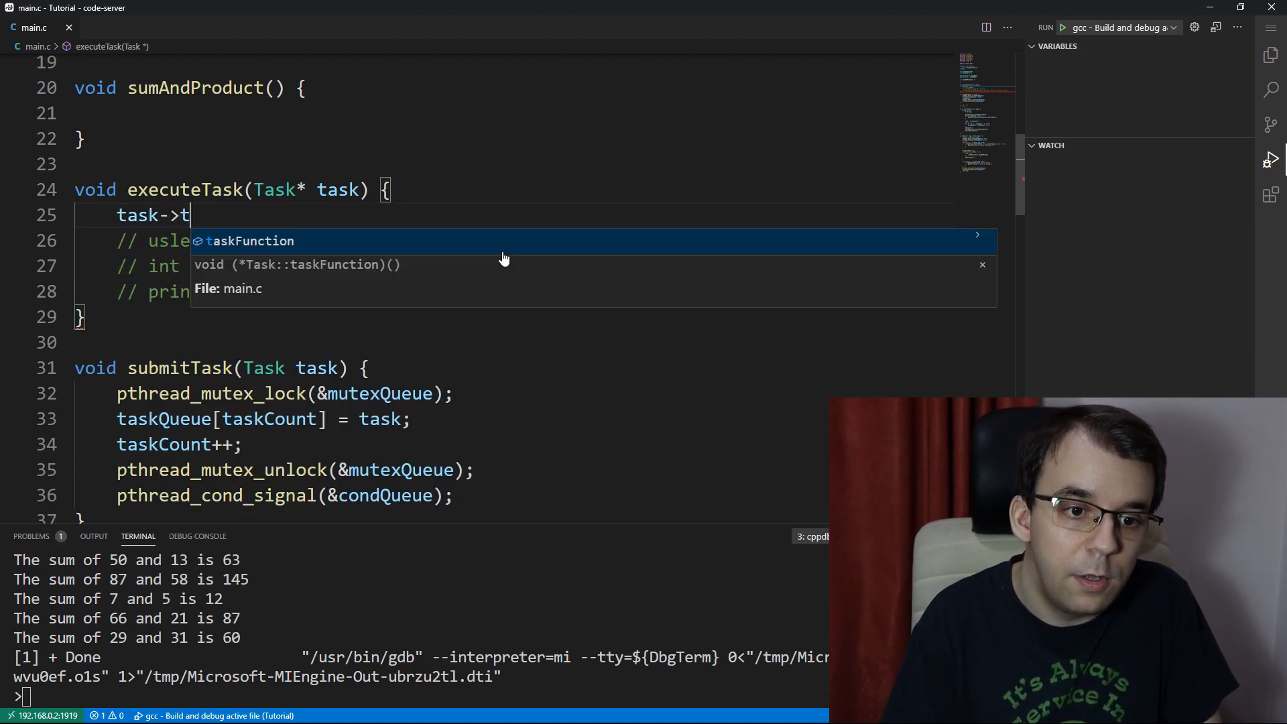
key(Tab)
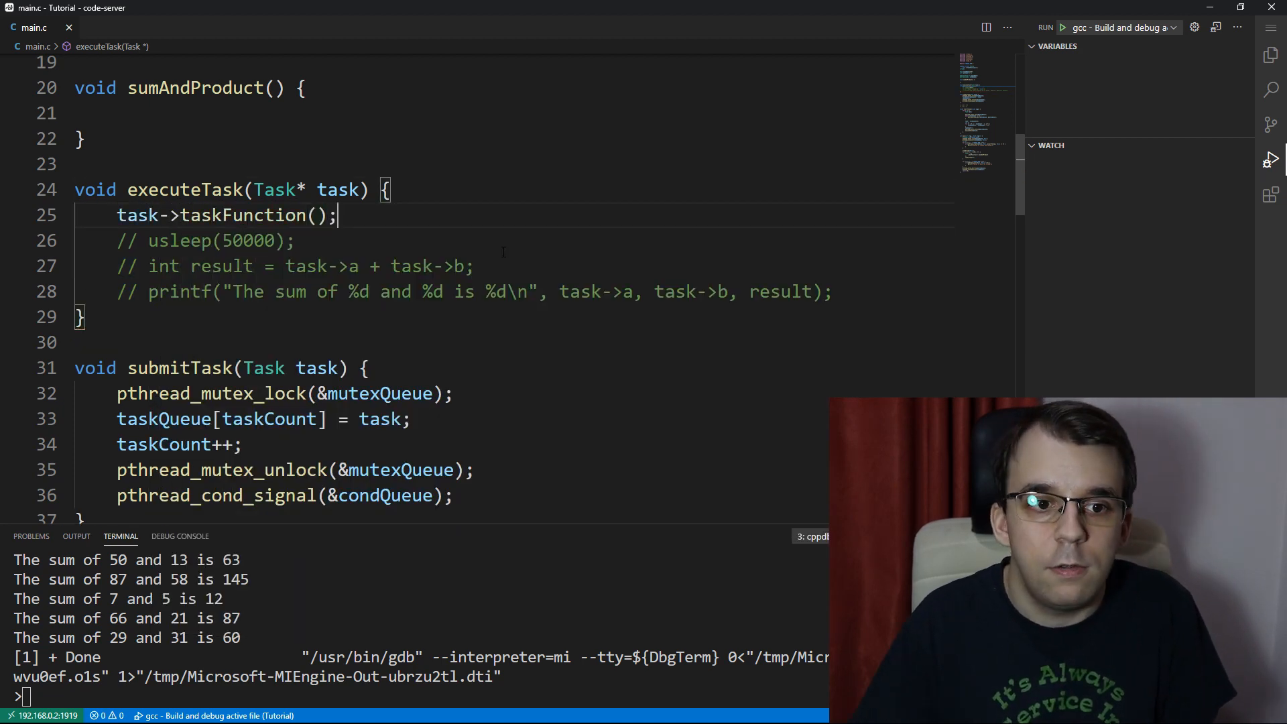
double_click(194, 87)
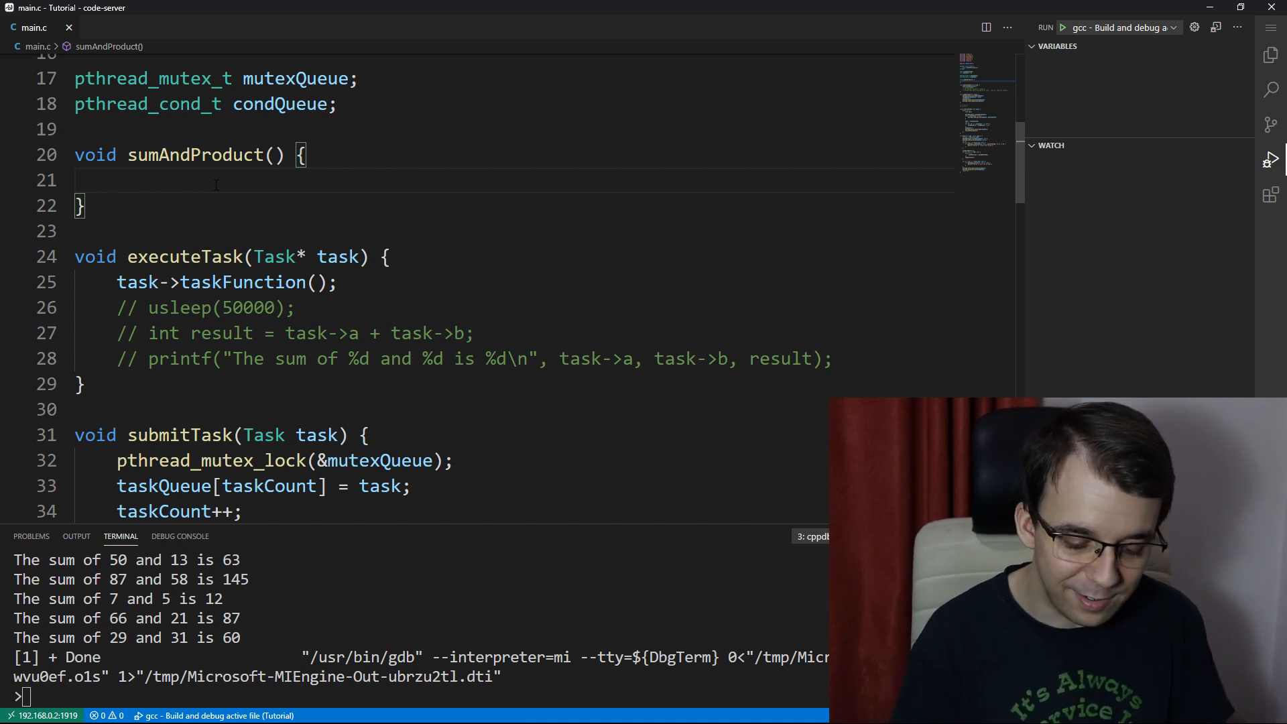
Step: Give sumAndProduct ints a and b from rand() % 100, sum = a + b, prod = a * b, and start a printf
text(int a =)
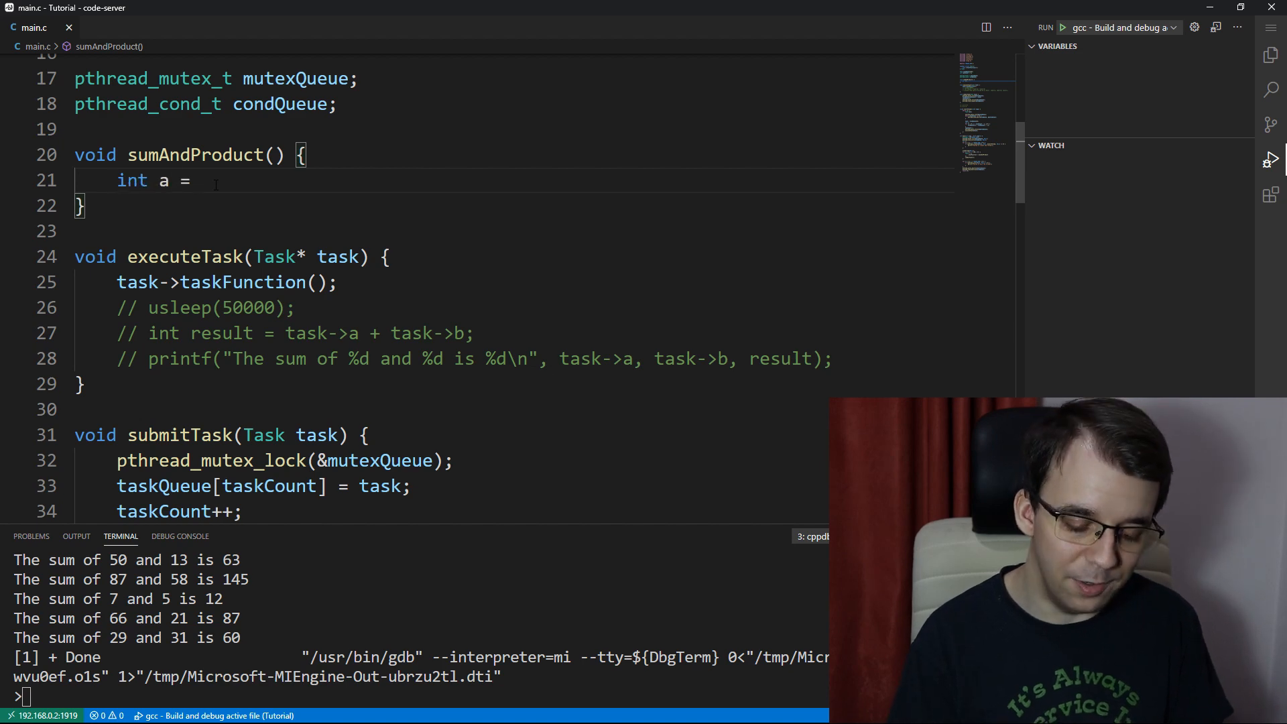
text(rand() % 100;)
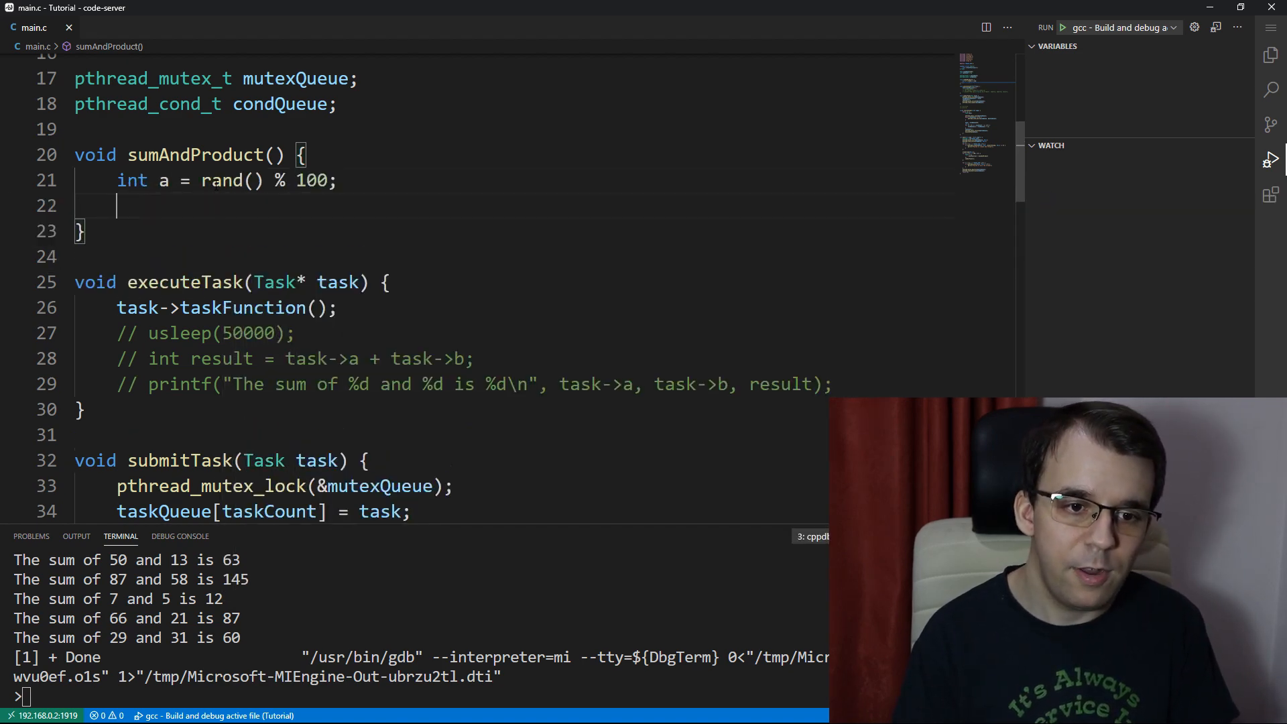
text(int b)
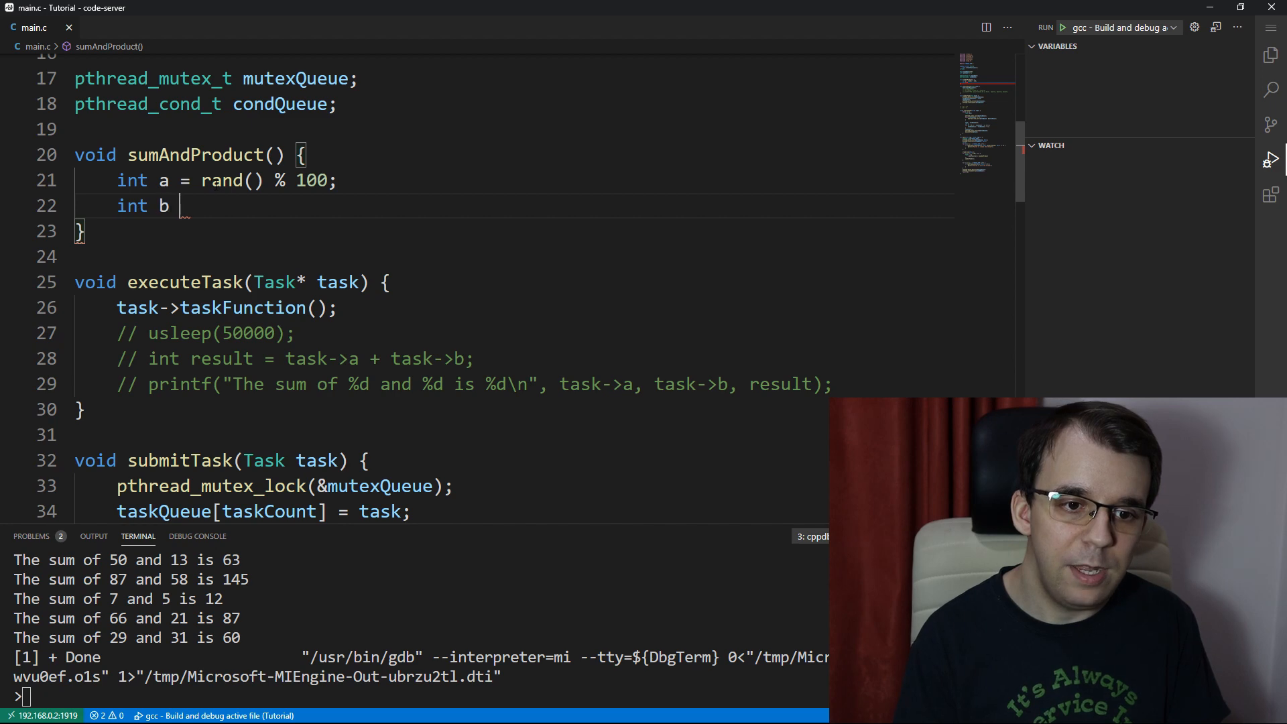
text(= rand() %)
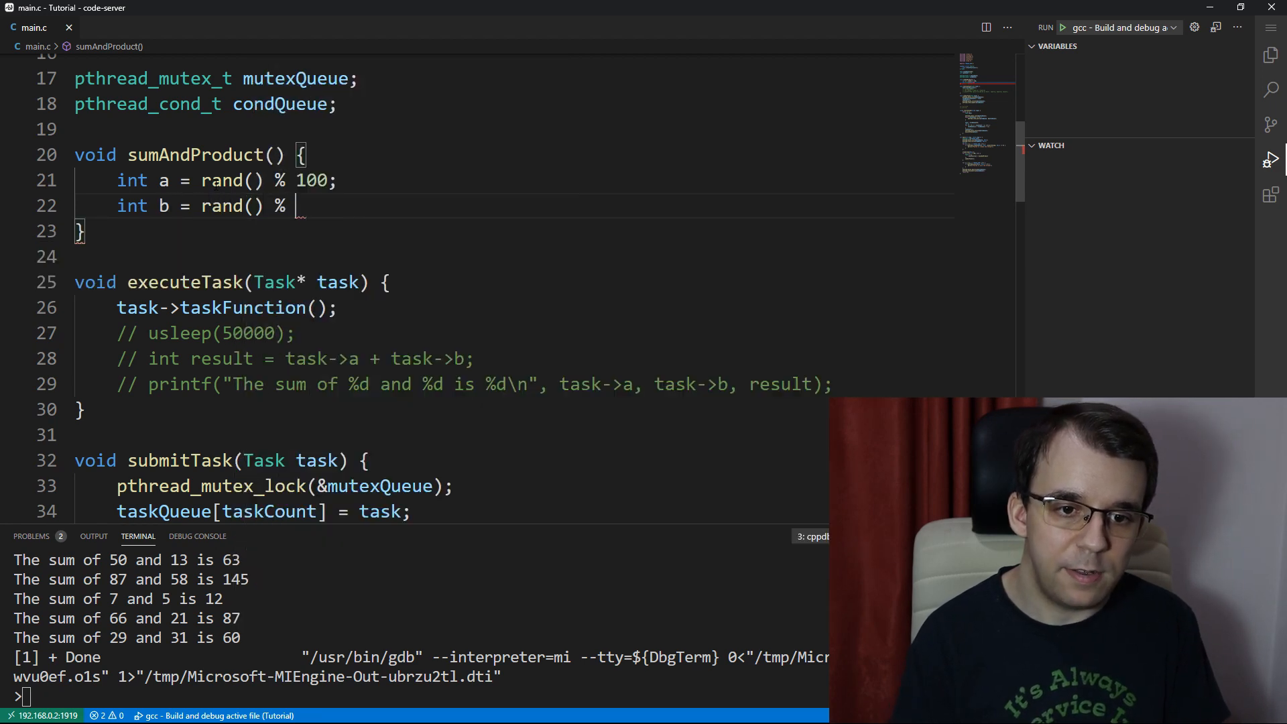
text(100;)
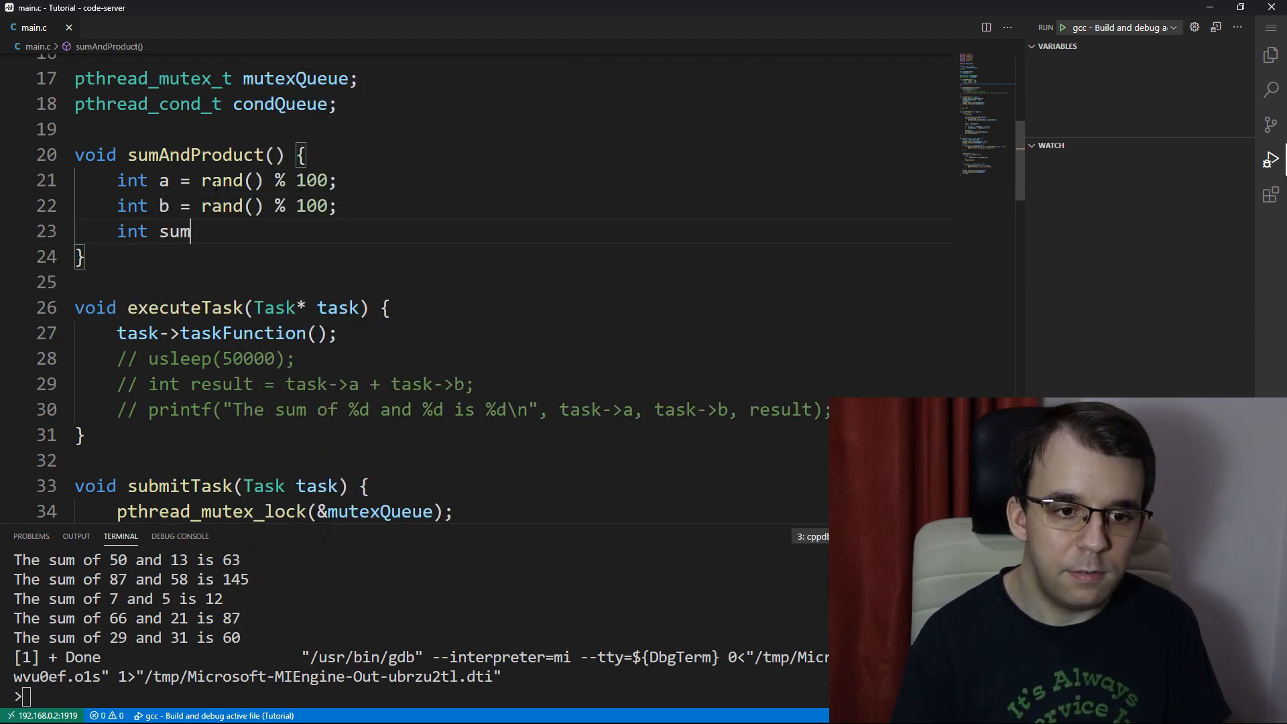
text(= a + b;)
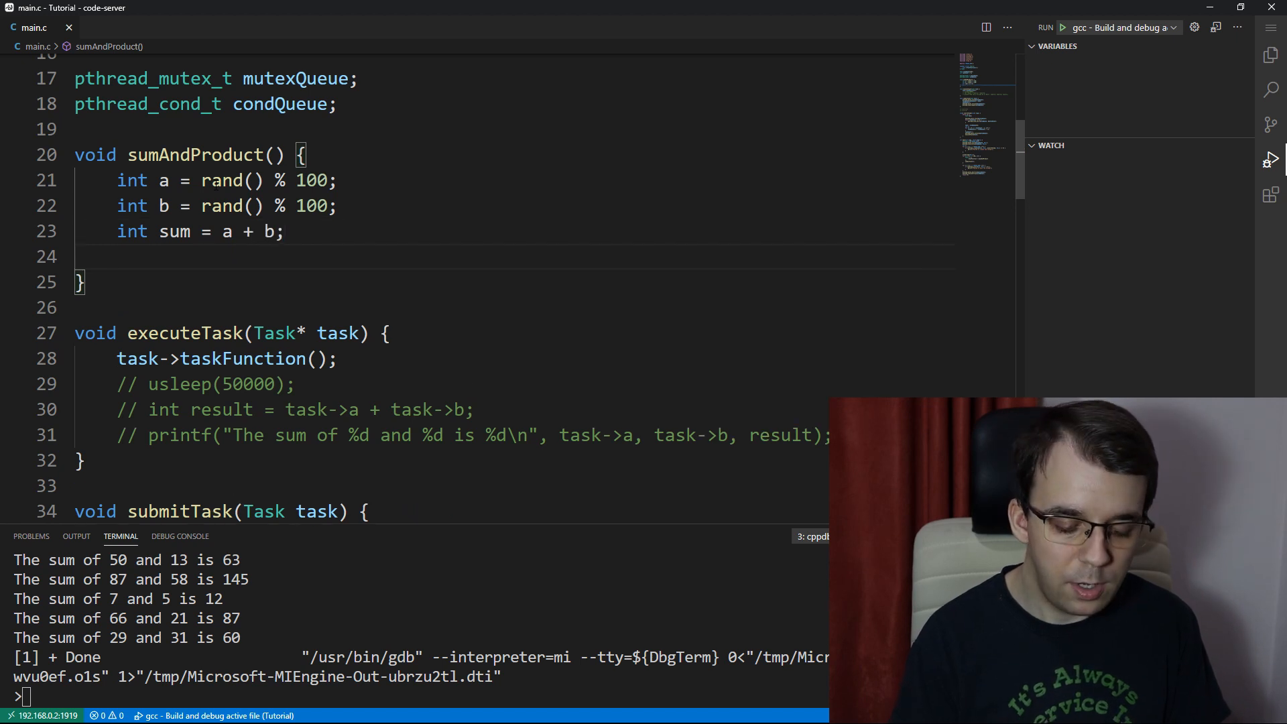
text(int prod = a)
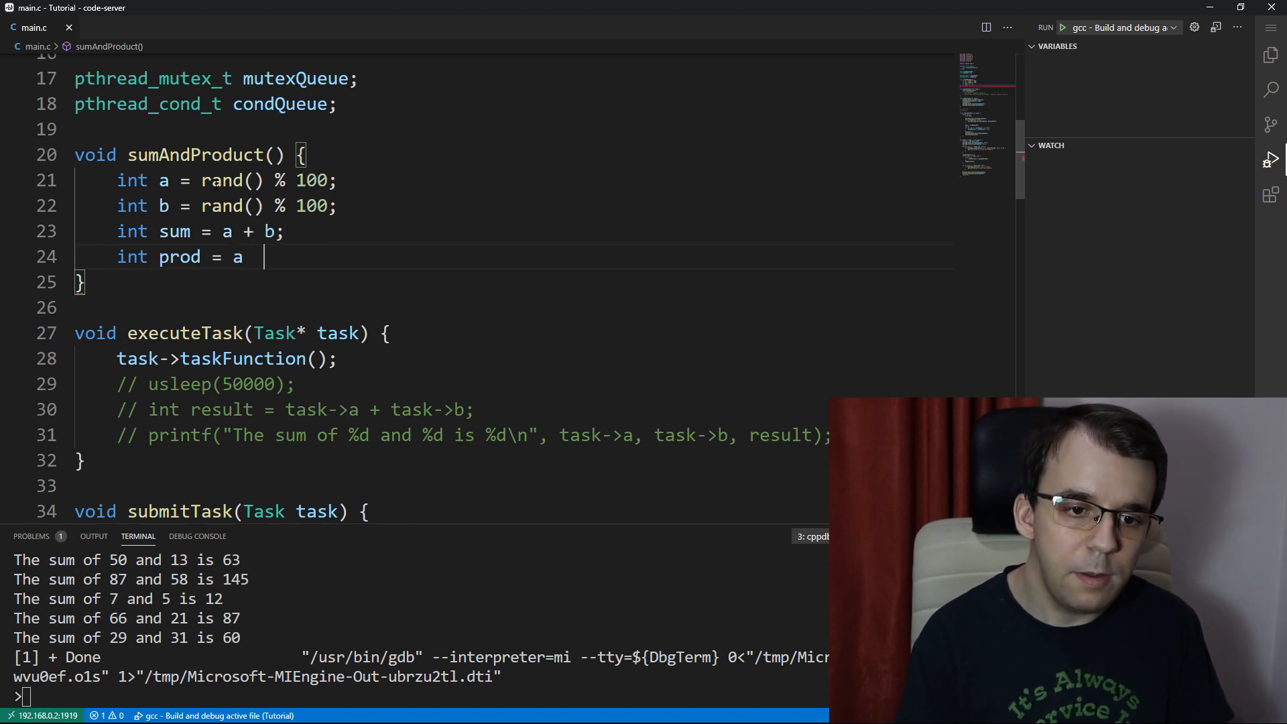
text(* b;)
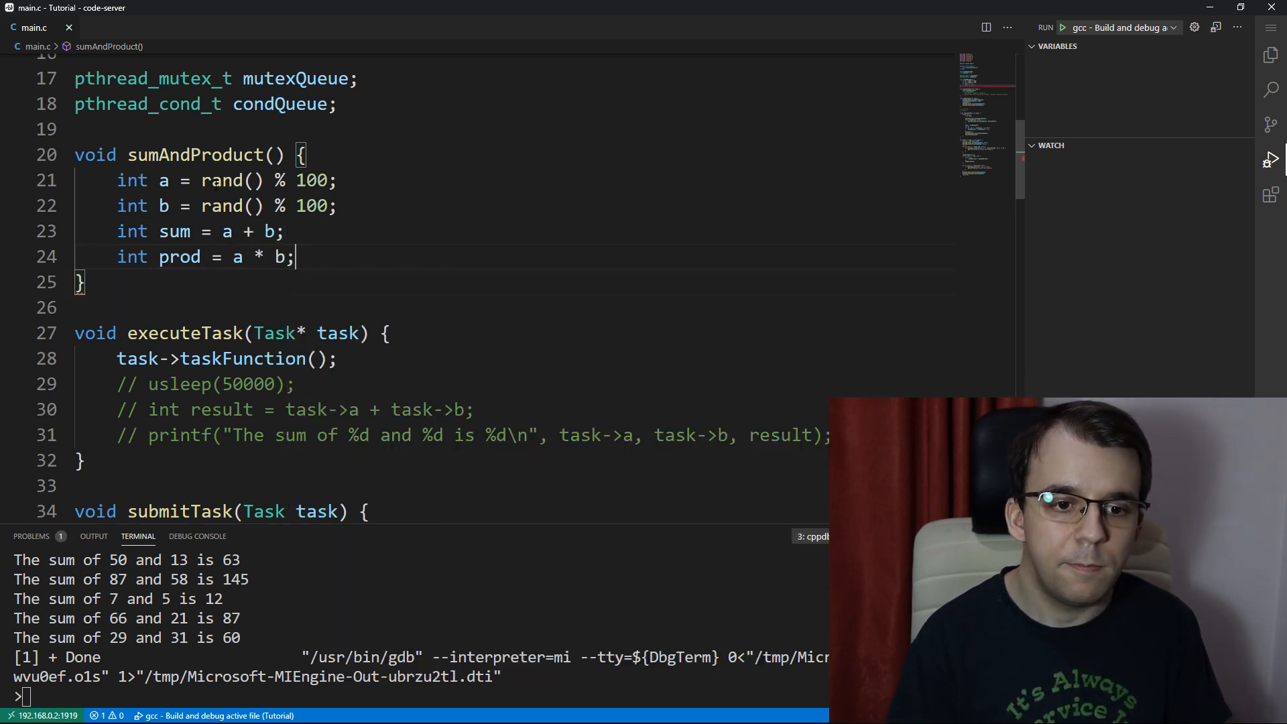
text(printf(""))
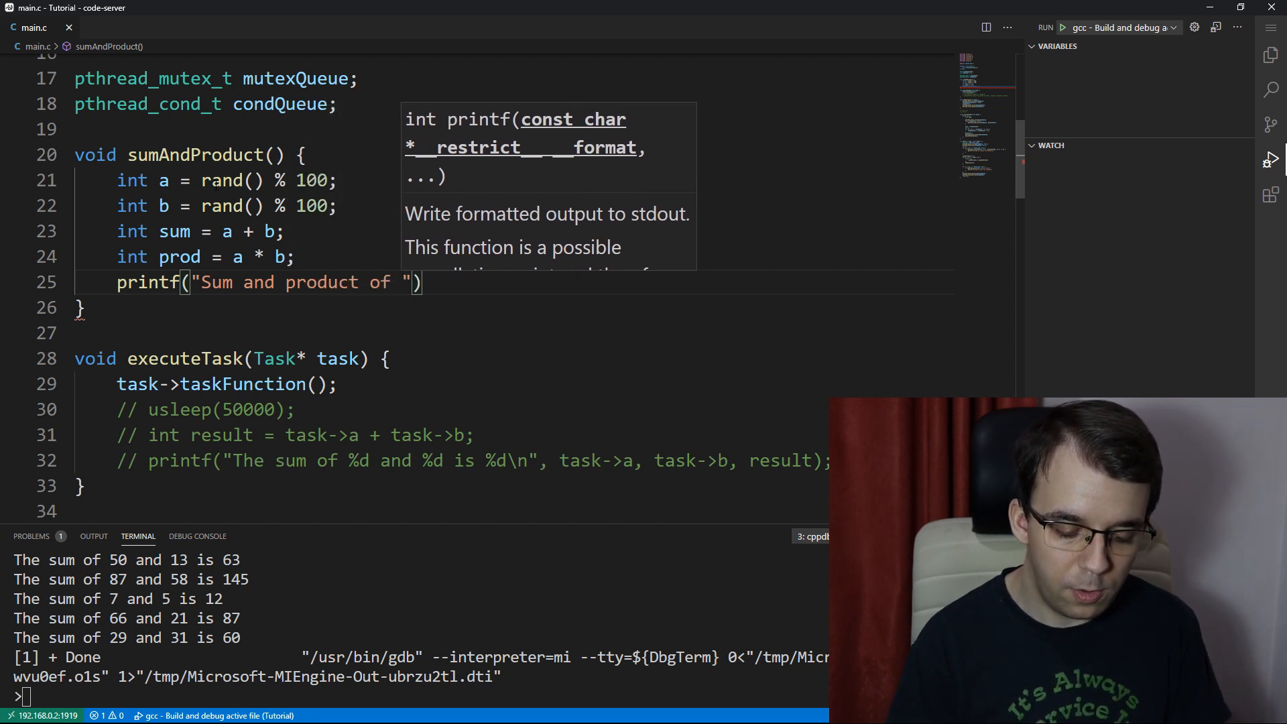
Step: Finish the printf reporting a, b, their sum and product with %d placeholders
text(%d and %d is %d and %d respectively)
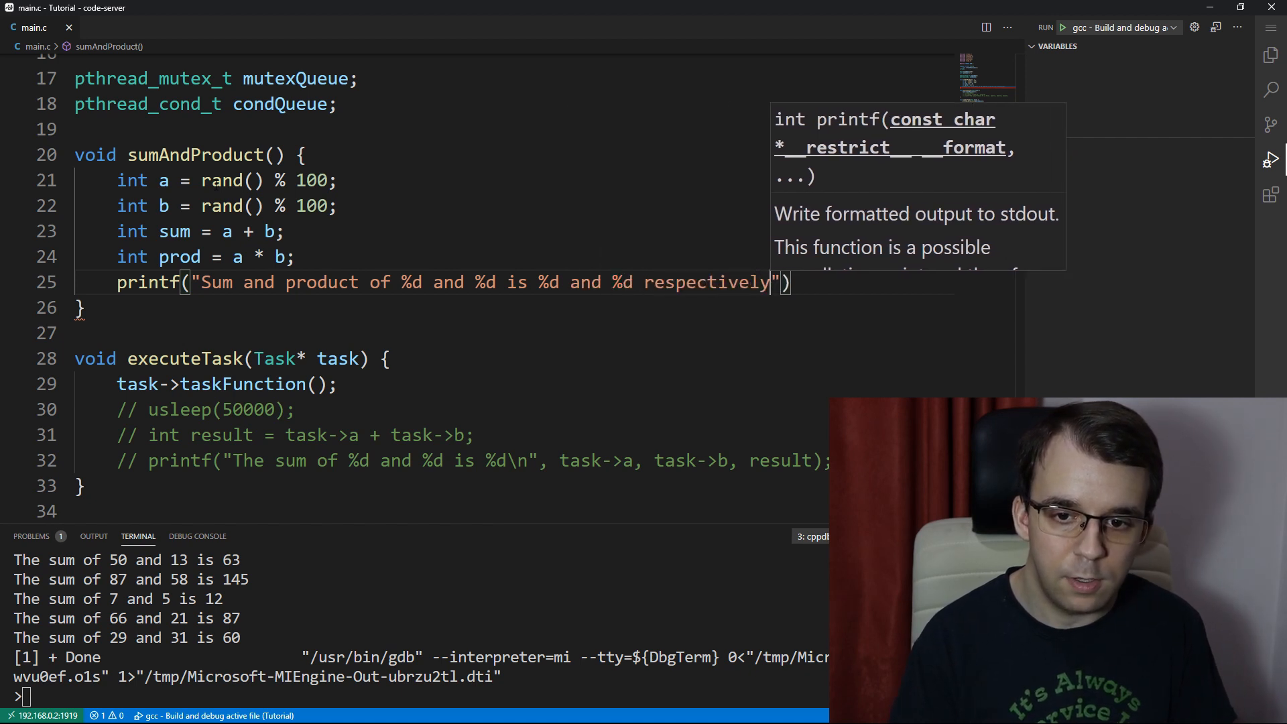
text(\n",)
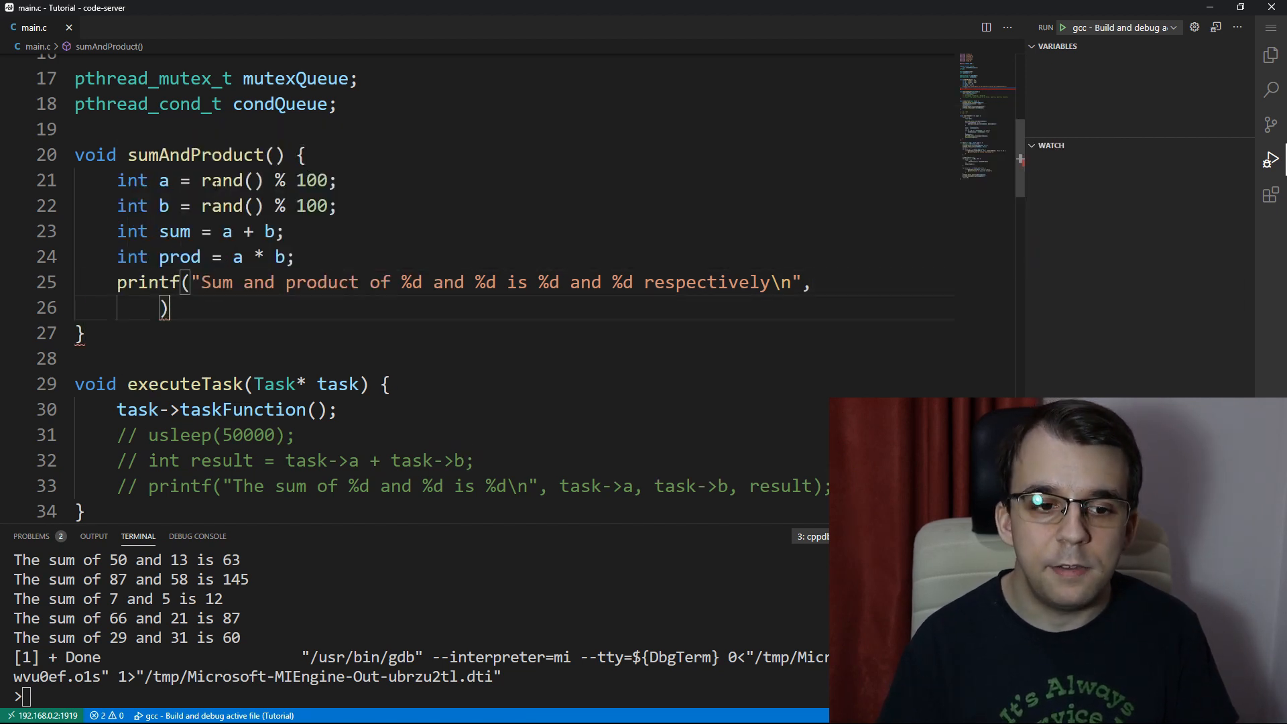
text(a, b, sum, prod)
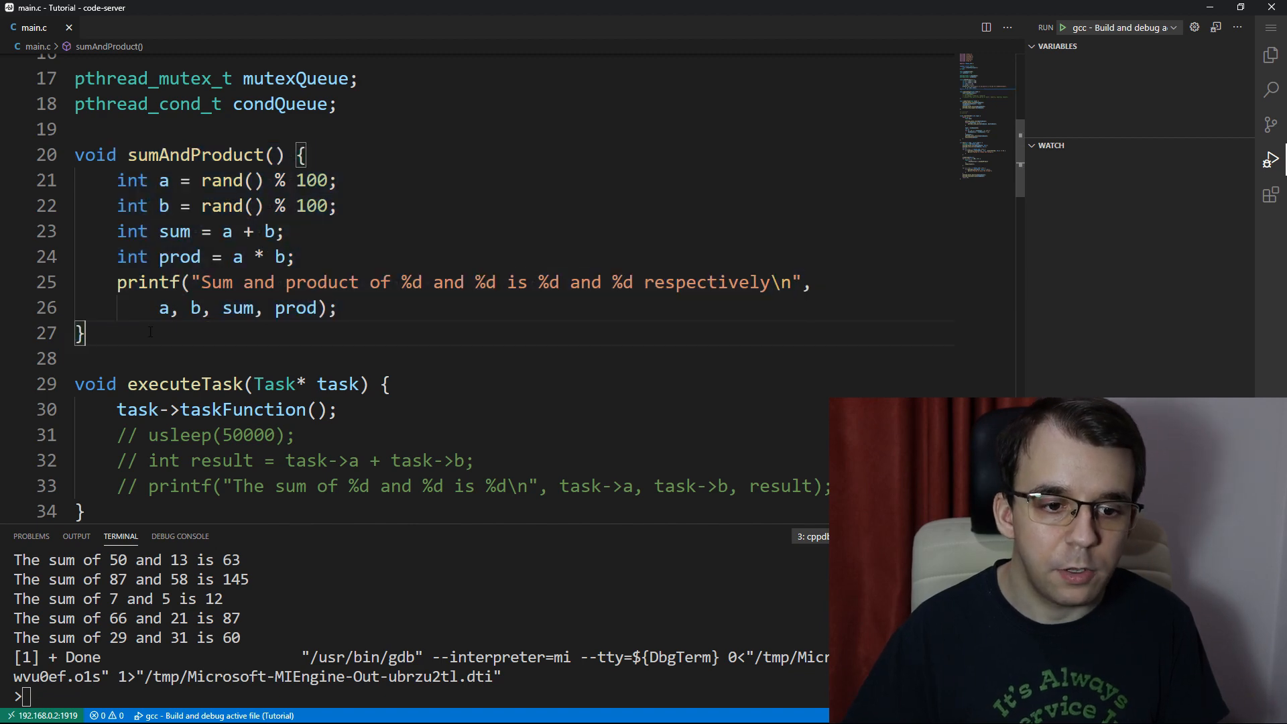
scroll(down, 3)
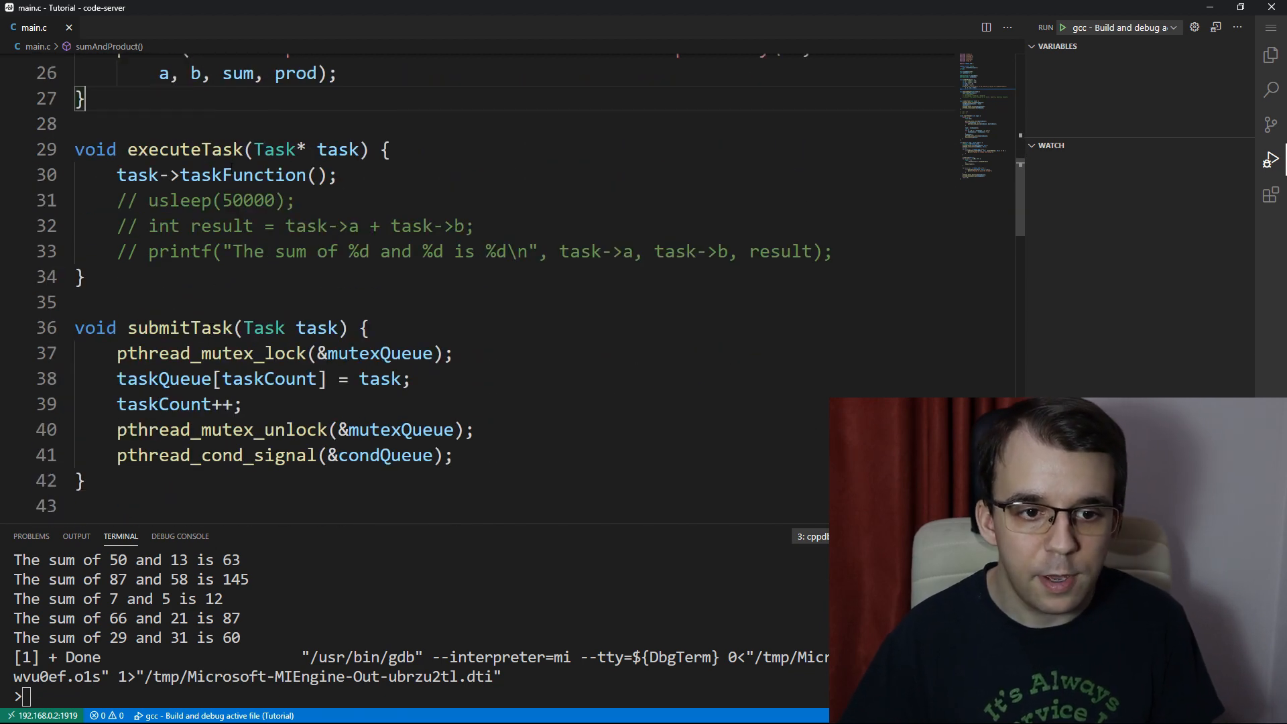
Step: Watch the run's sum-and-product output in the maximized panel, restore it and stop the program
double_click(383, 456)
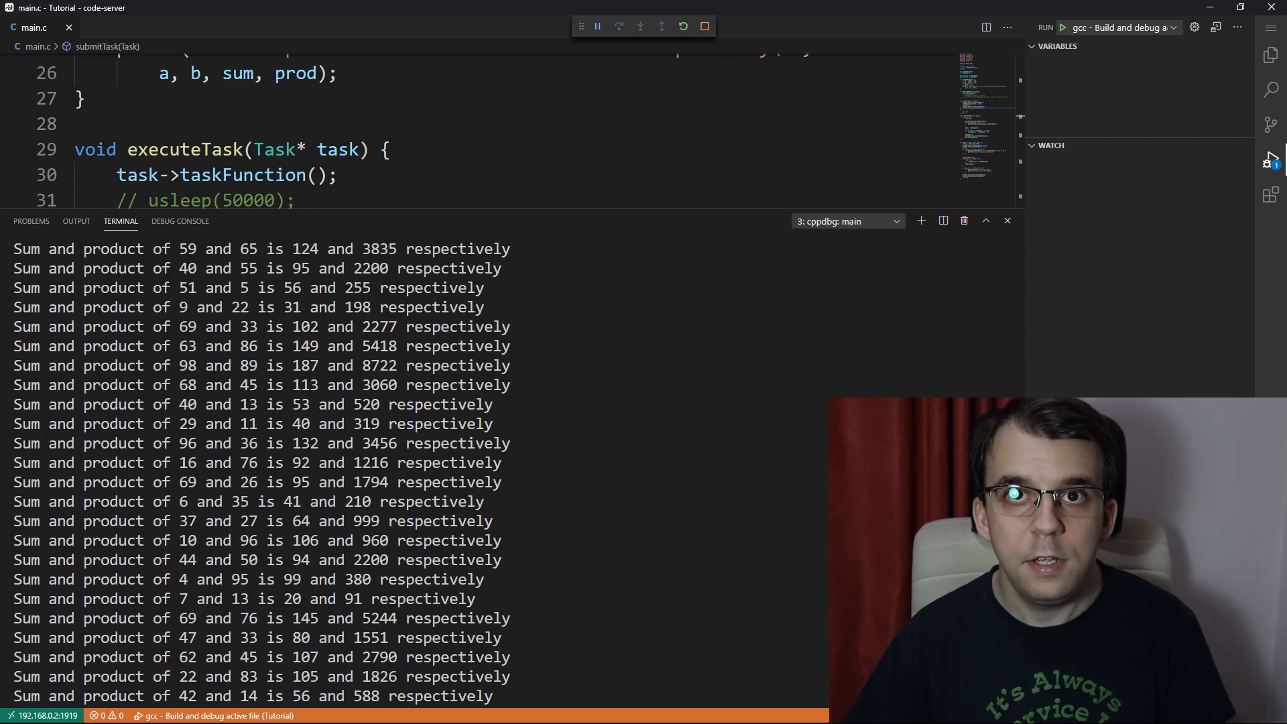
double_click(245, 287)
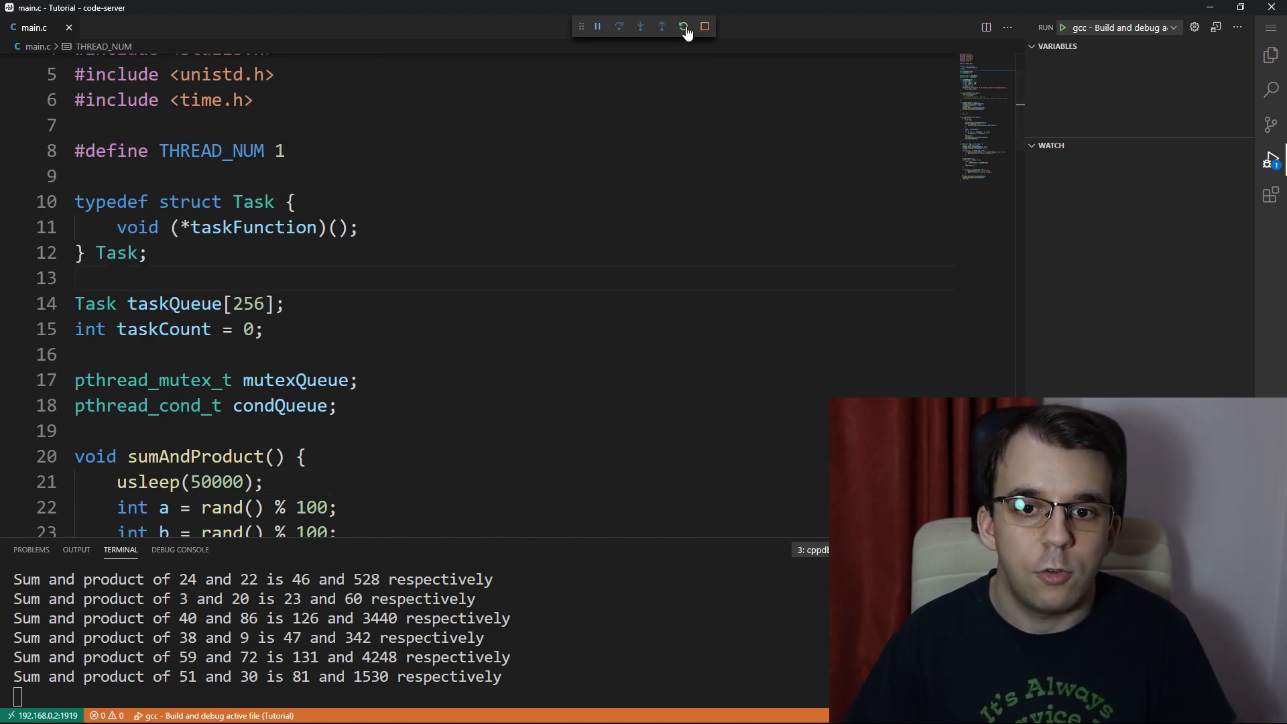
click(685, 26)
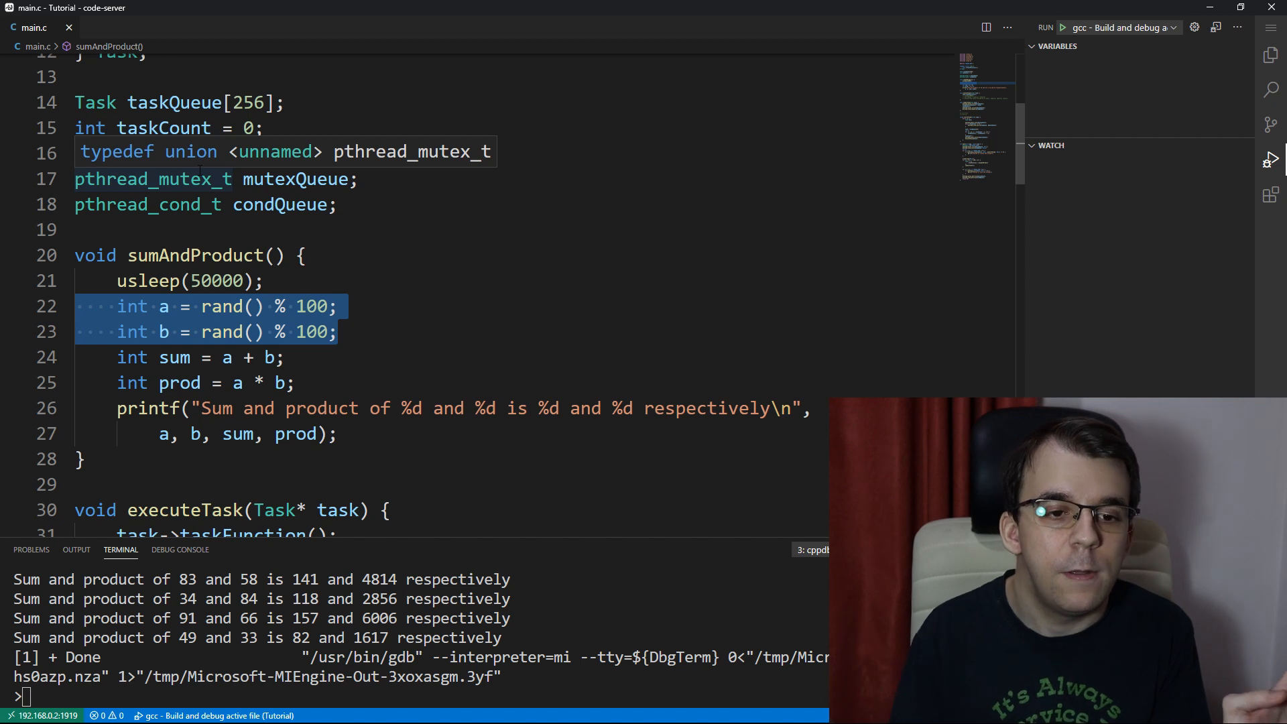
Step: Make sumAndProduct take int a, int b parameters and retype taskFunction as (int, int)
text(int a, int b)
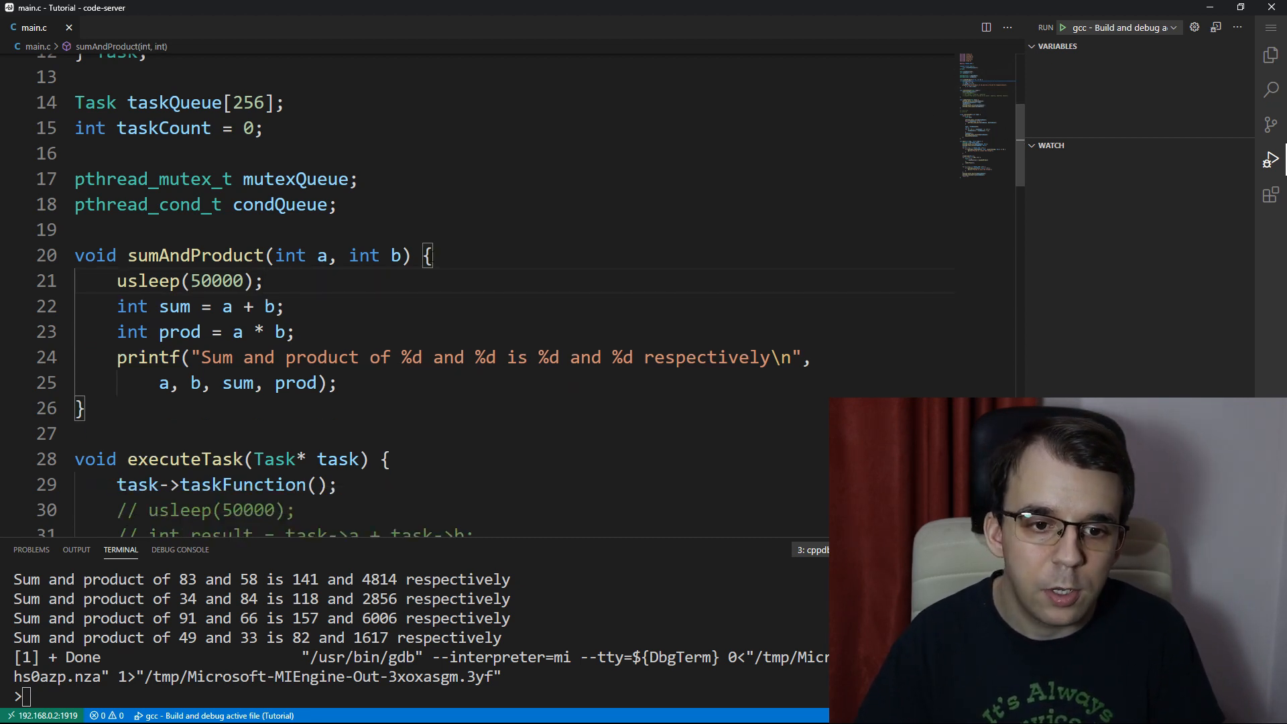
drag(274, 256, 402, 255)
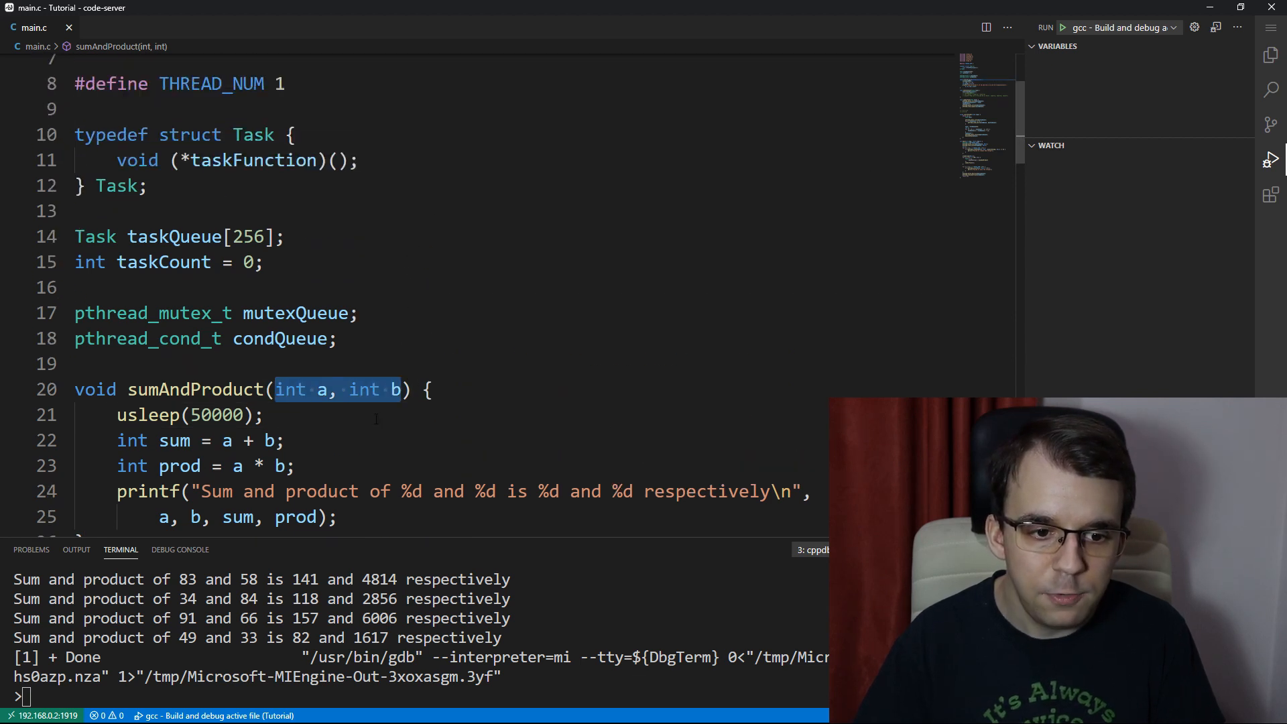
mouse_move(394, 388)
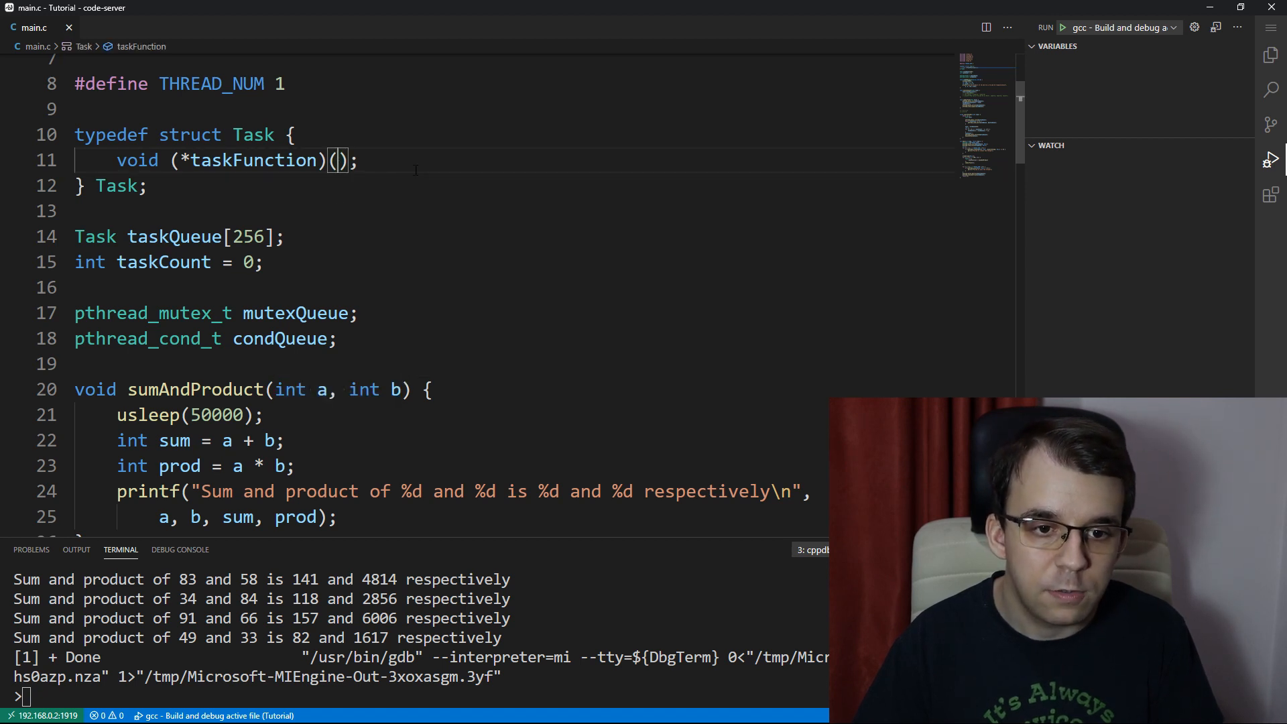
text(int, int)
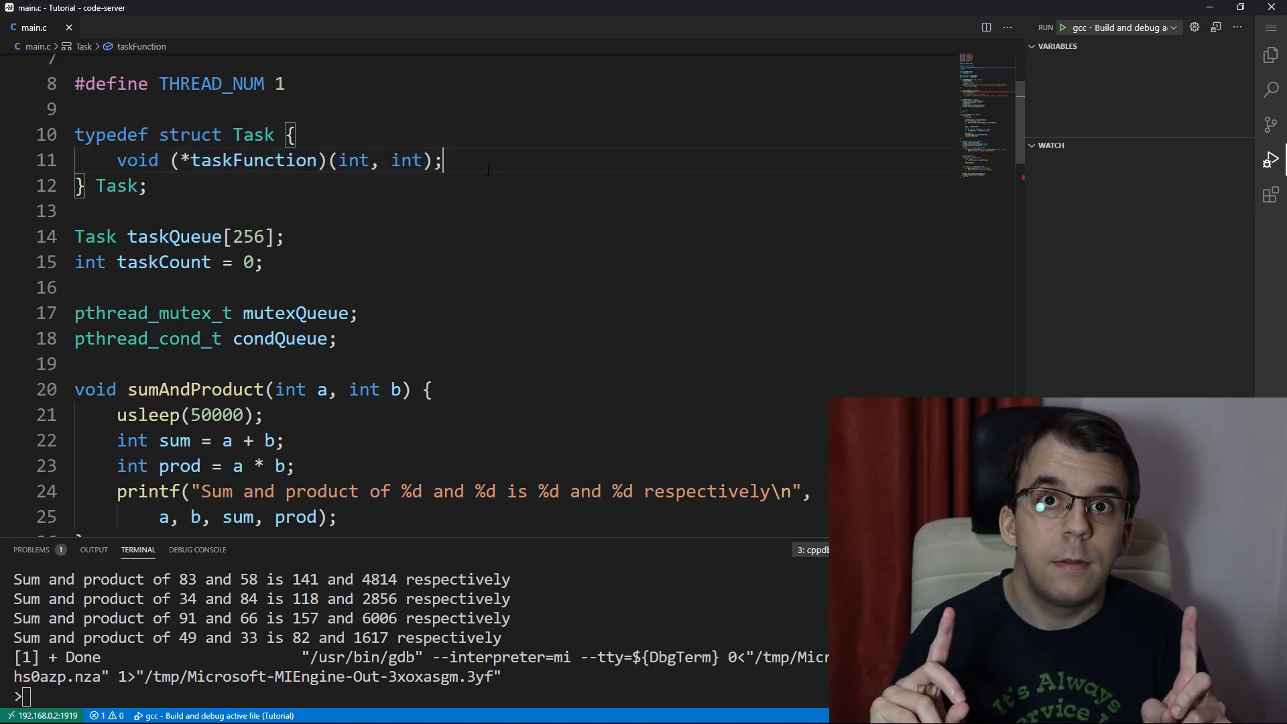
Step: Add 'int arg1, arg2' fields to the Task struct
key(Enter)
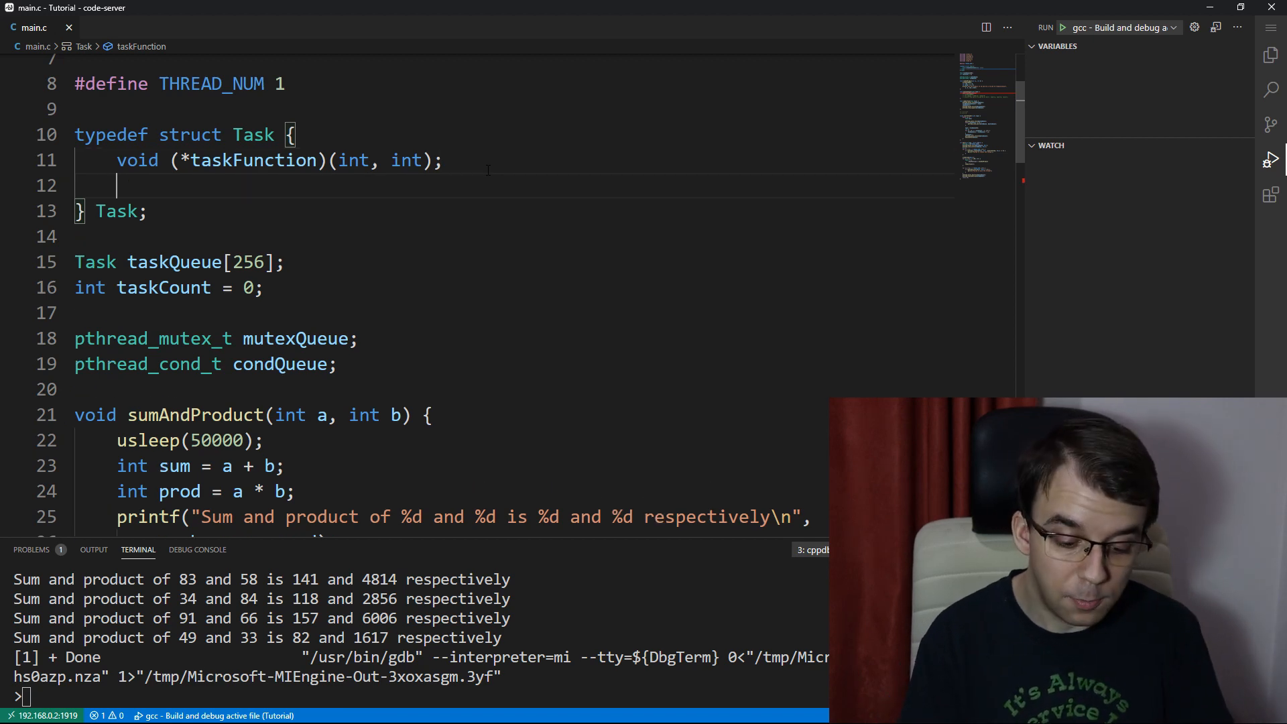
text(int arg)
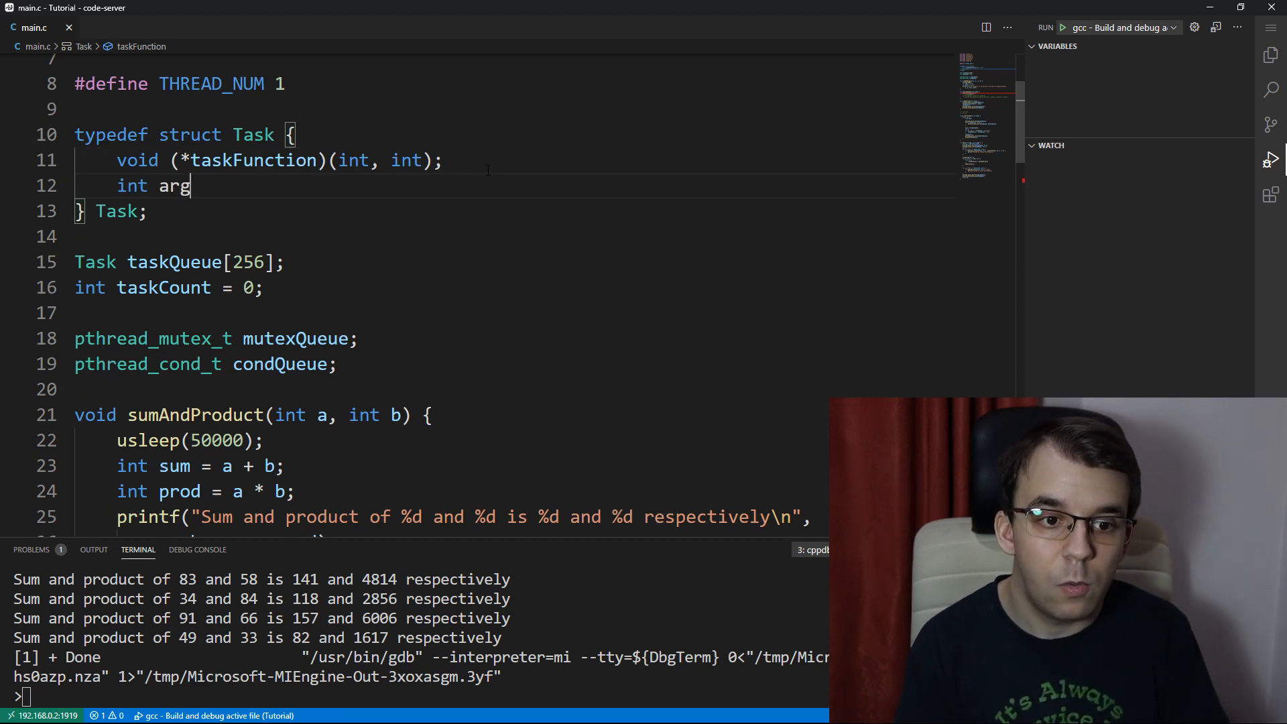
text(1, arg2)
text(.taskFunction = &sumAndProduct)
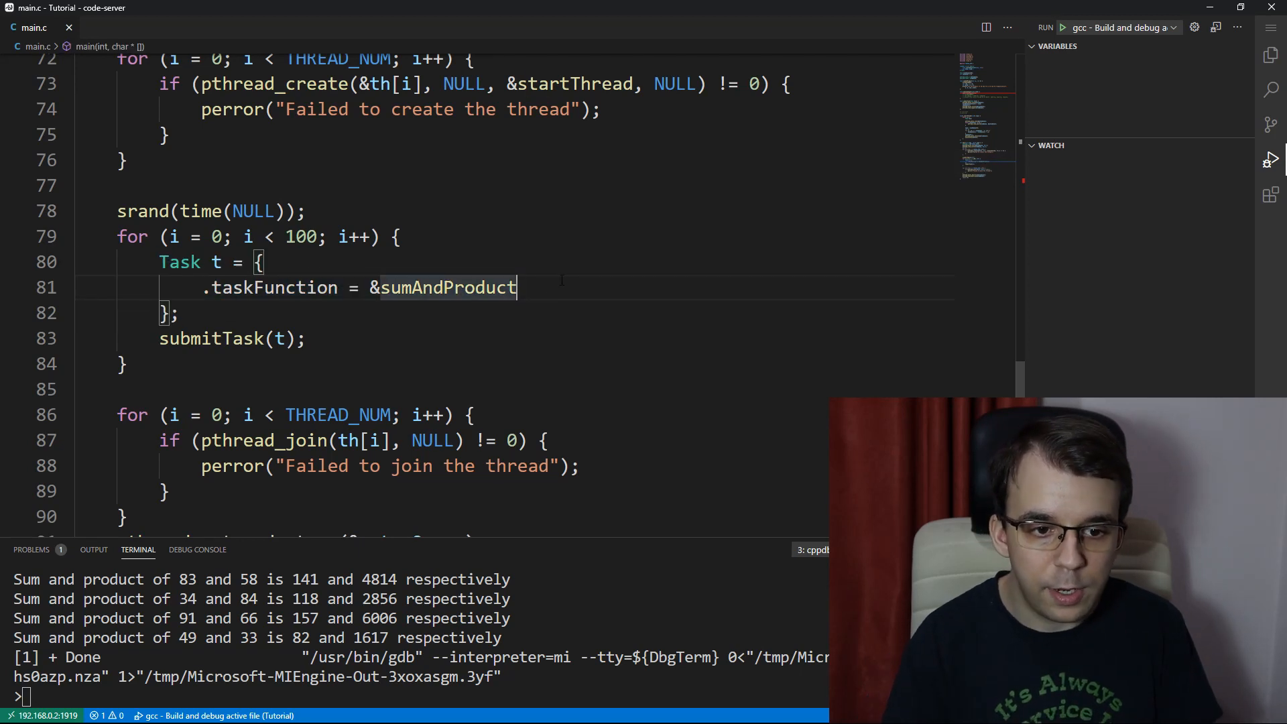
Step: Set .arg1 and .arg2 to rand() % 100 in main's Task initializer
text(, int a, int b)
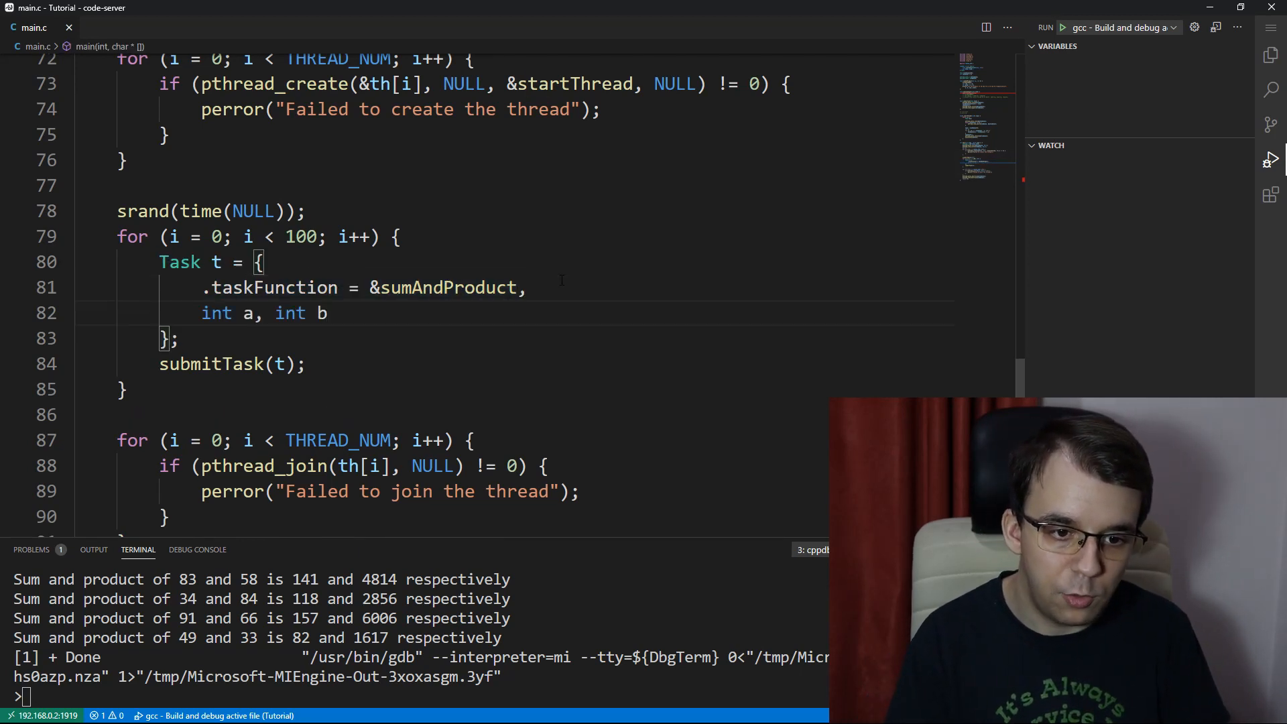
text(.arg2)
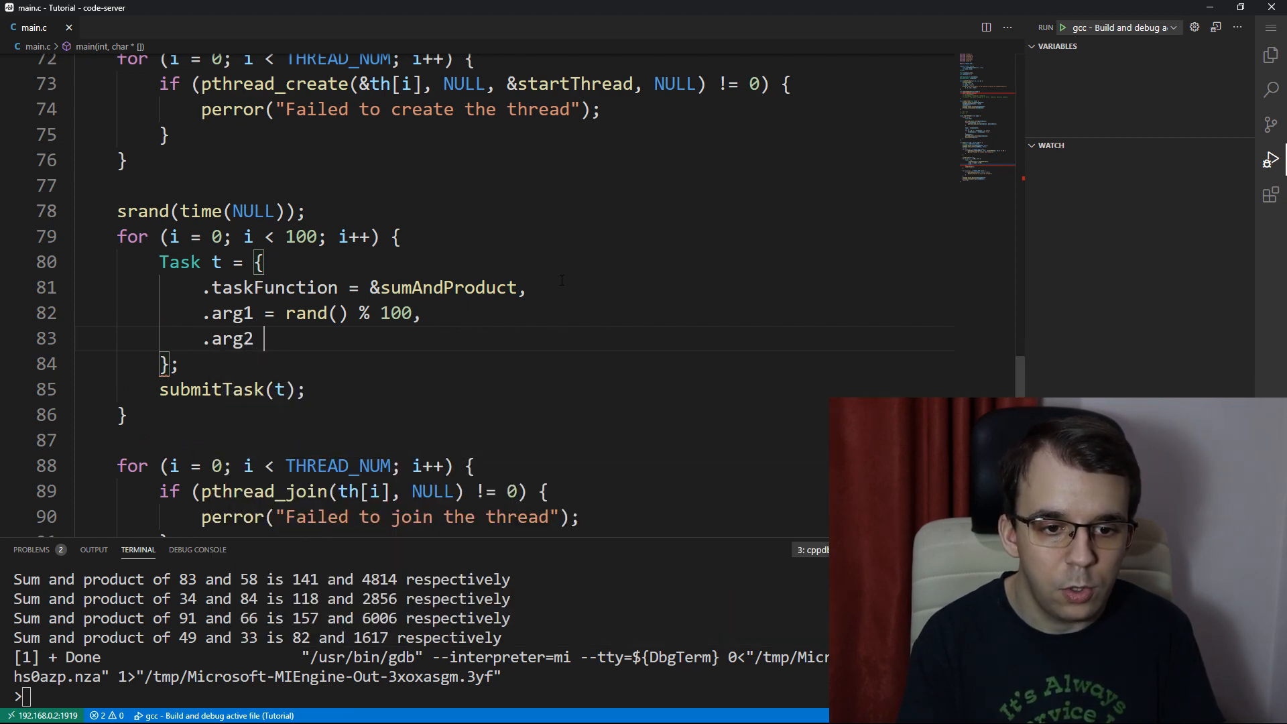
text(= rand() % 100)
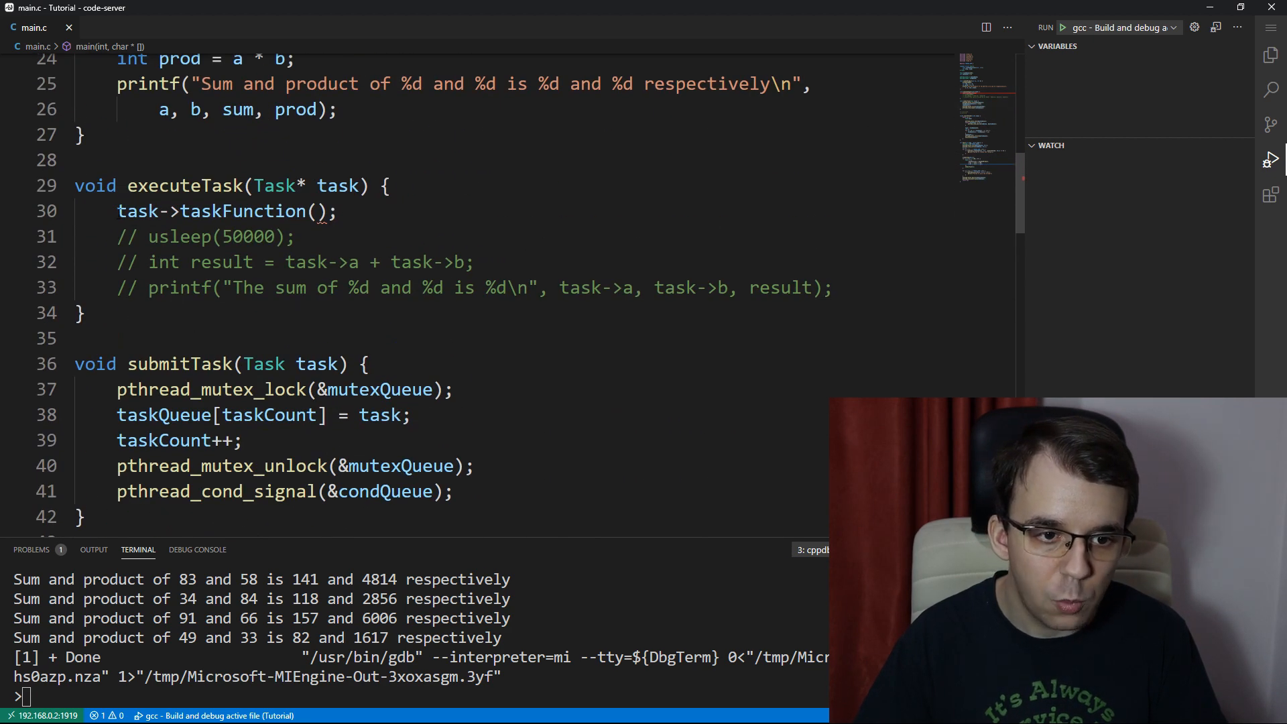
Step: Change executeTask's call to task->taskFunction(task->arg1, task->arg2) and run the program
triple_click(226, 211)
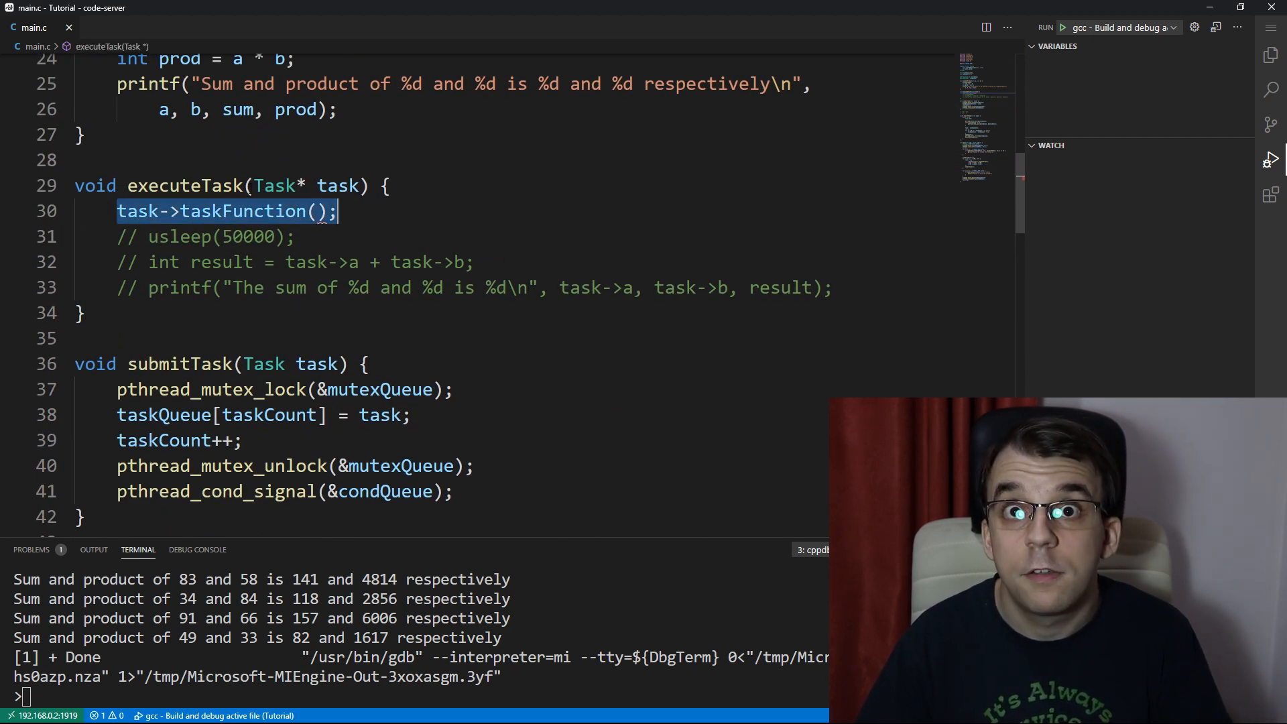
mouse_move(246, 211)
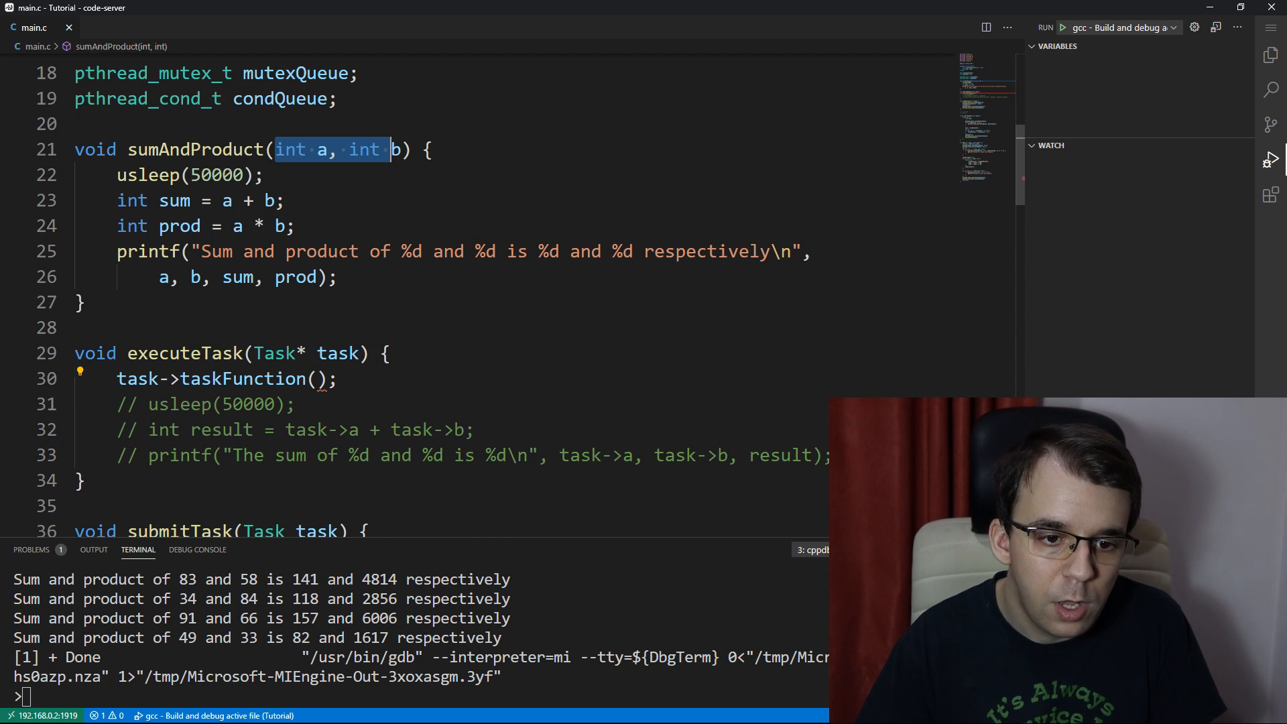
text(task->)
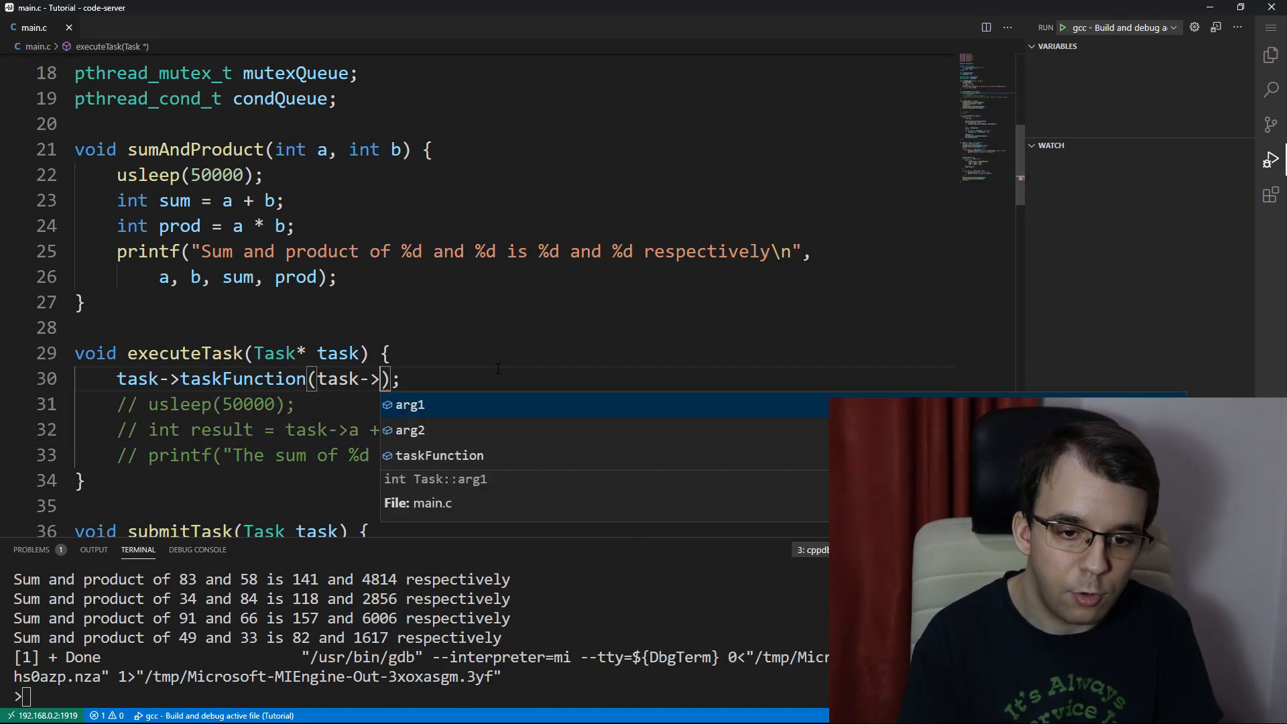
text(arg1, task-)
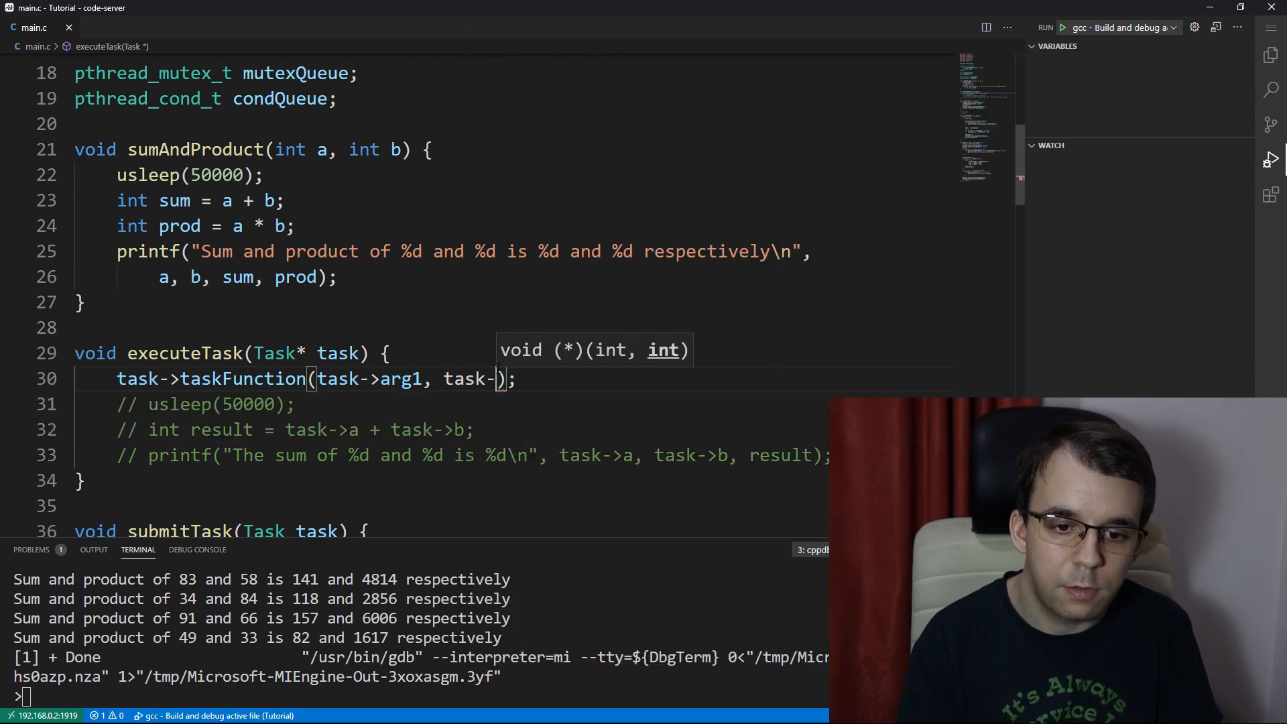
text(arg2)
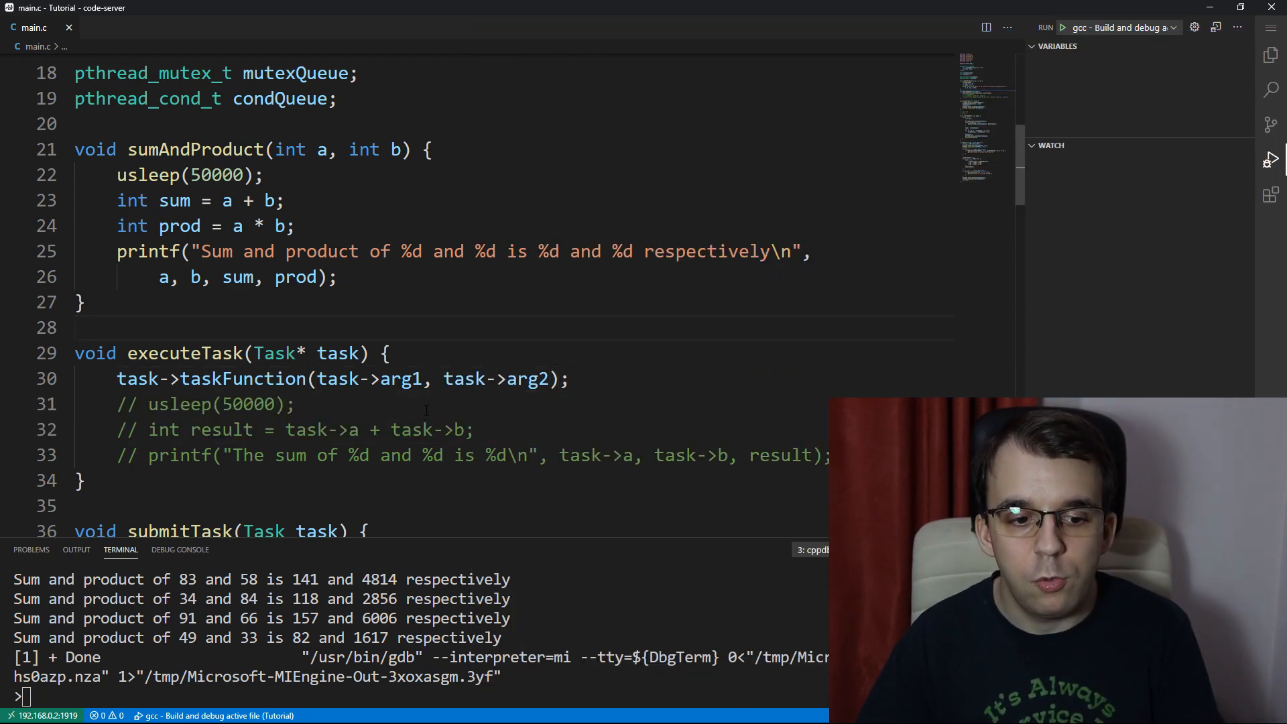
click(1061, 27)
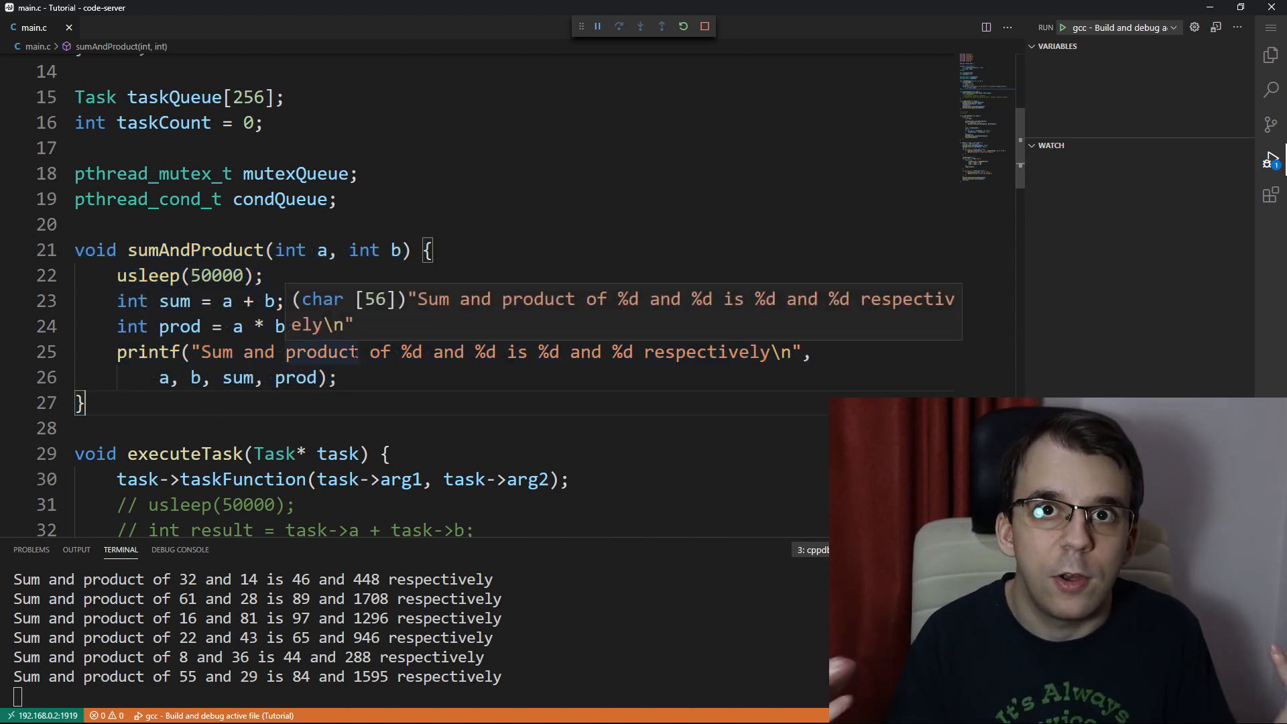
Step: Split sumAndProduct into void sum(int a, int b) and void product(int a, int b), each printing its own result
text(void sum()
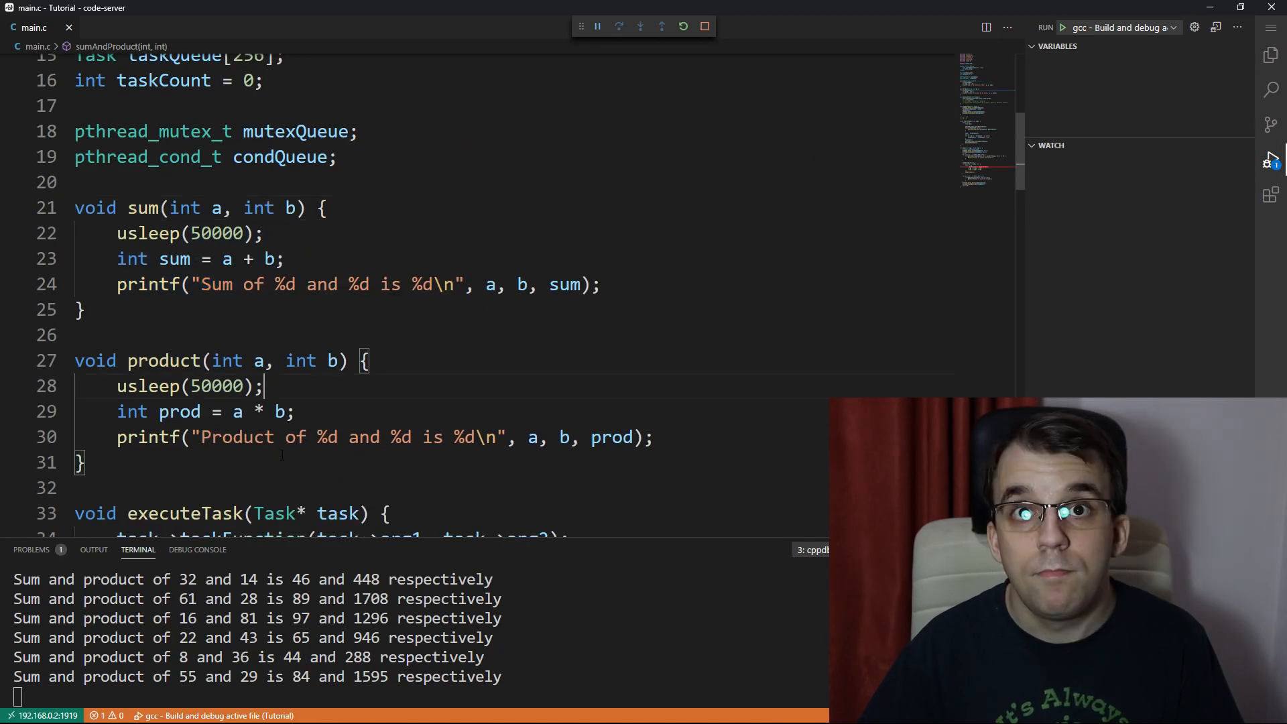
drag(75, 208, 84, 462)
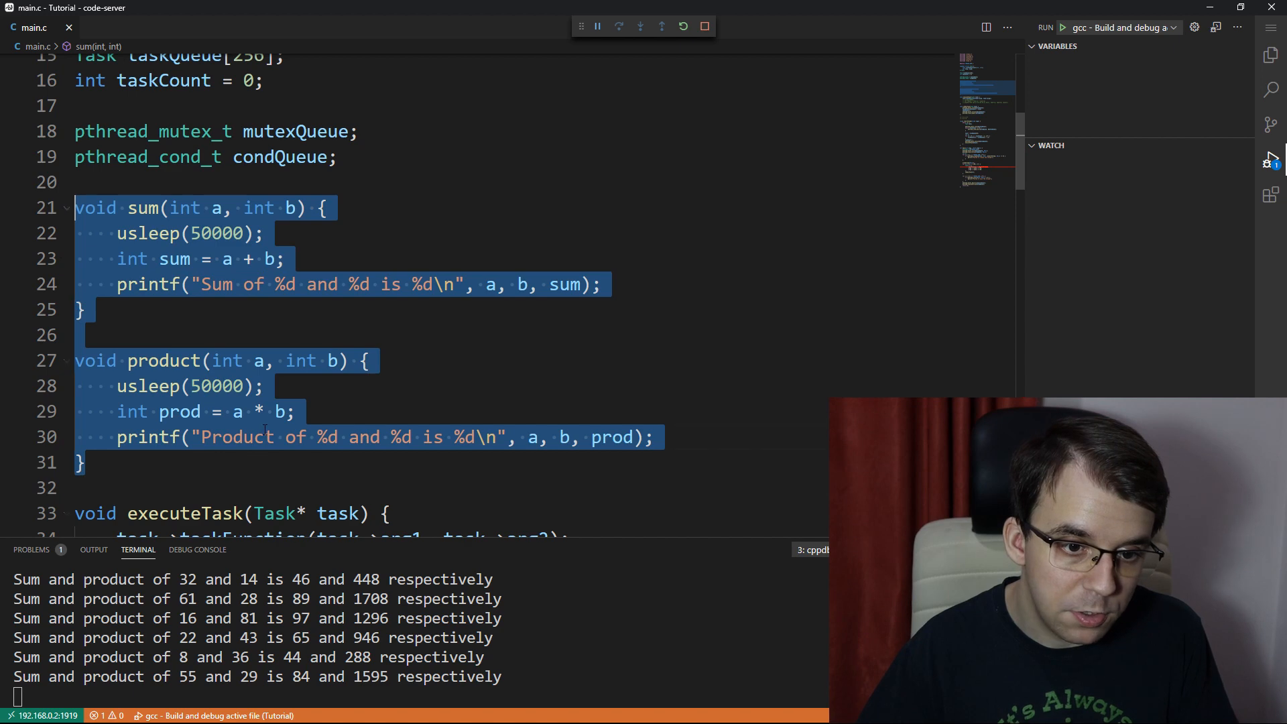
click(363, 360)
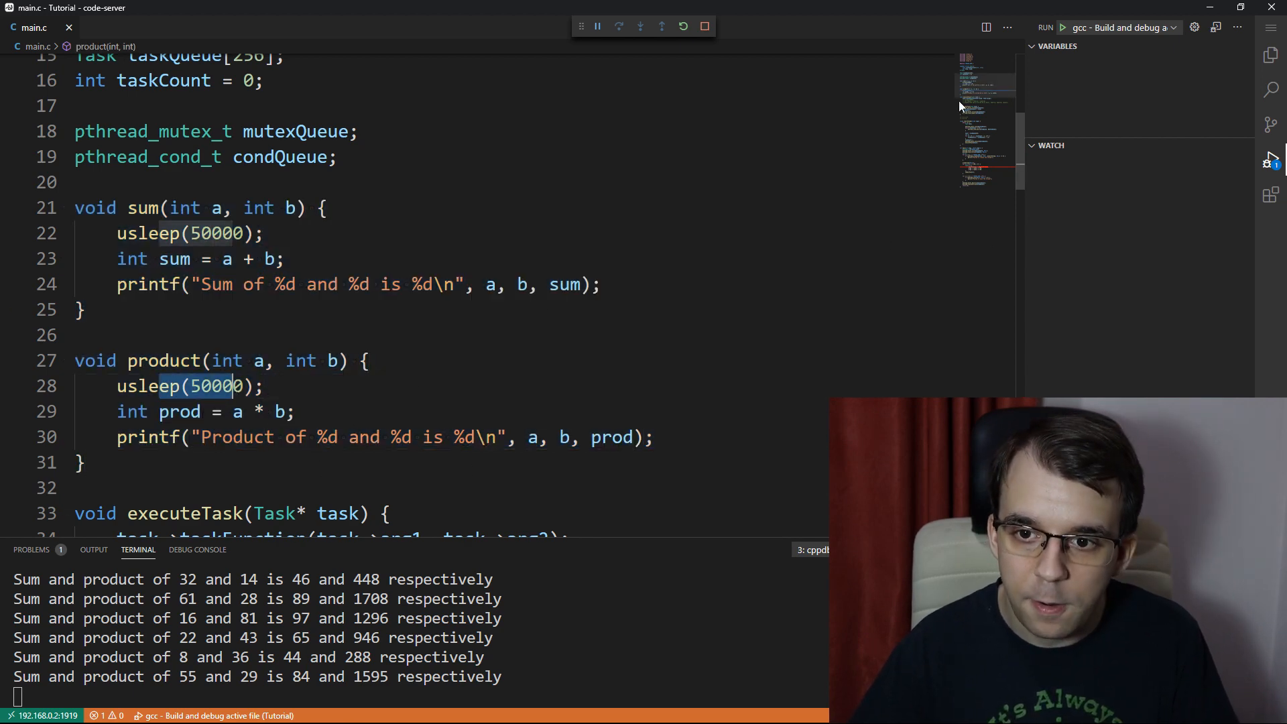
Step: Assign .taskFunction = i % 2 == 0 ? &sum : &product so tasks alternate between sum and product
scroll(down, 3)
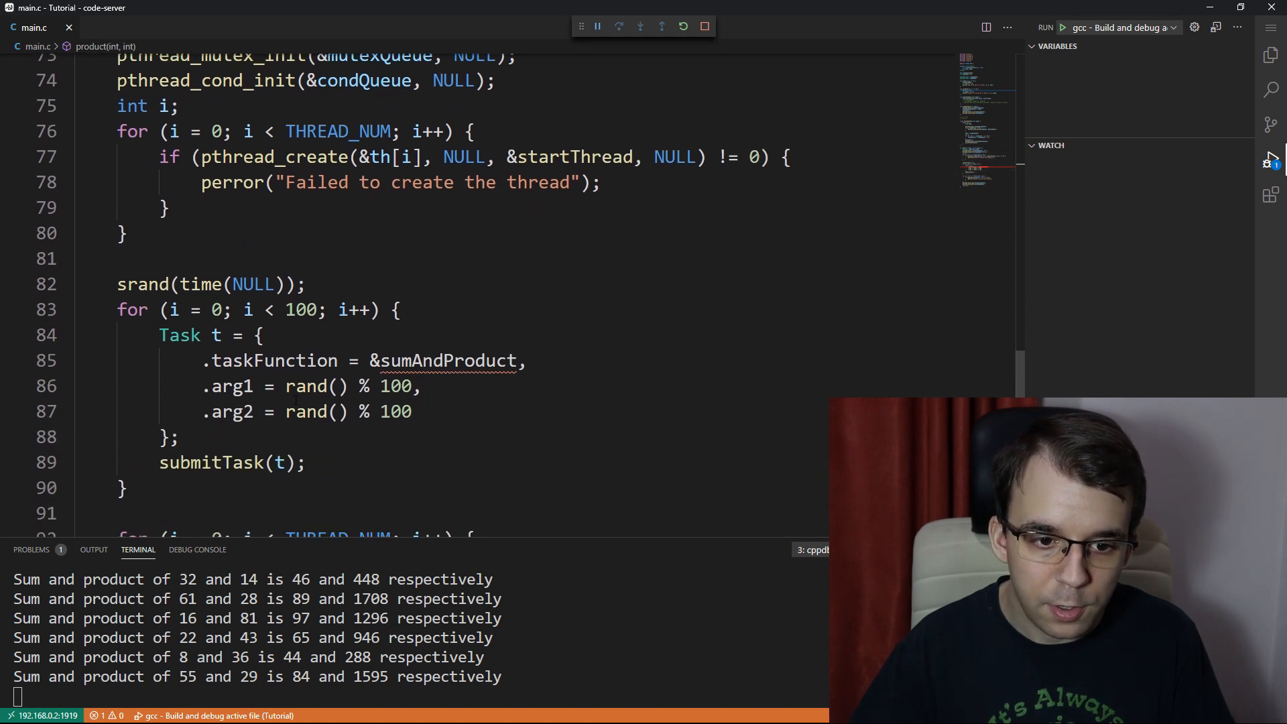
double_click(447, 361)
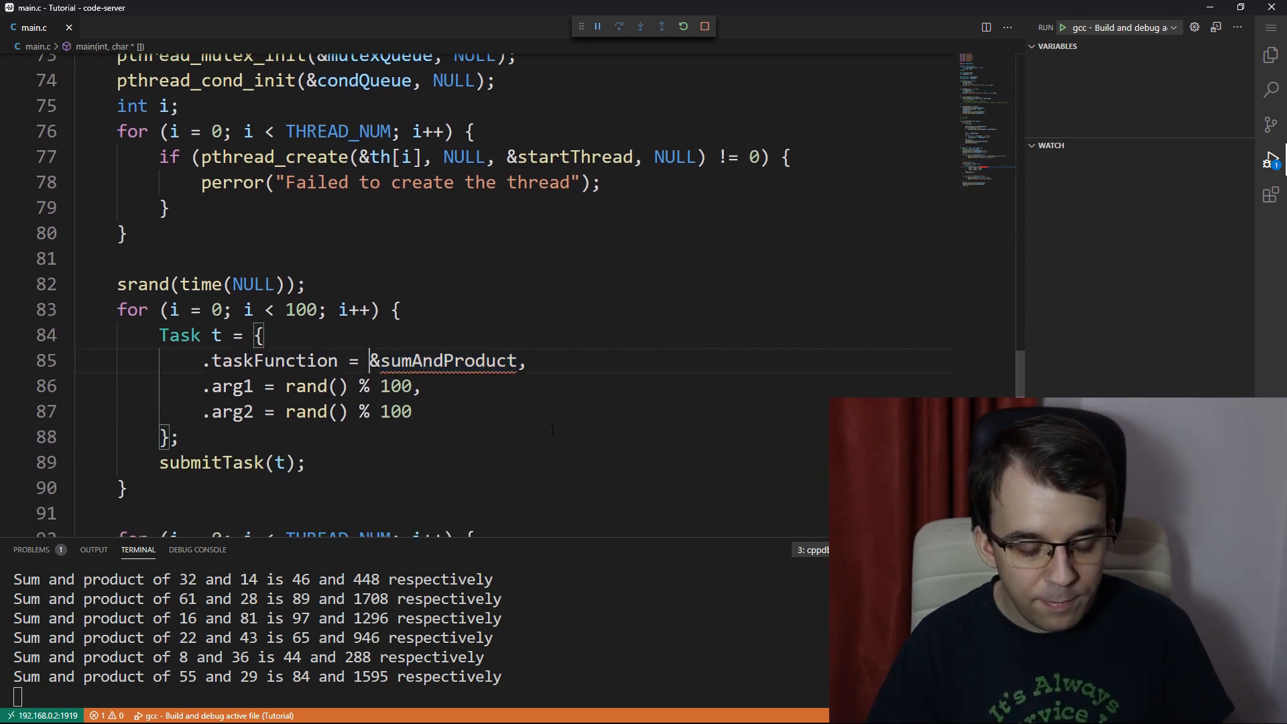
text(i % 2 == 0 ?)
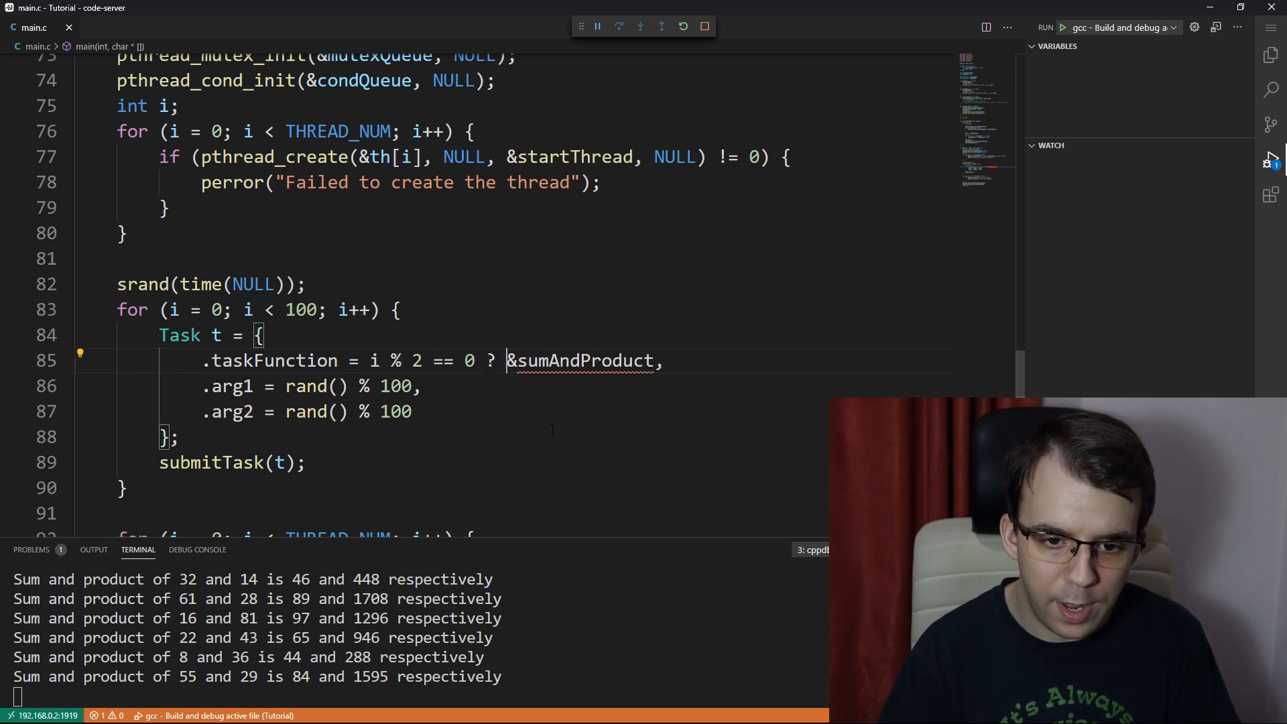
key(Delete)
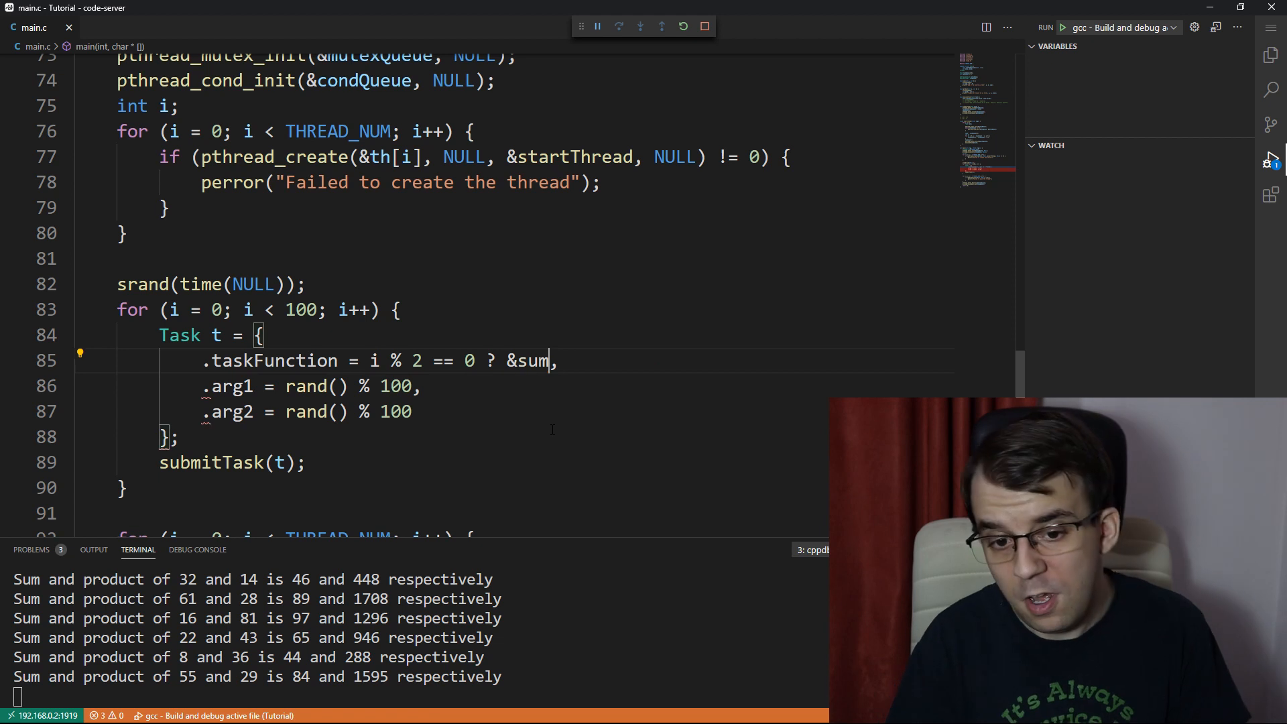
text(:)
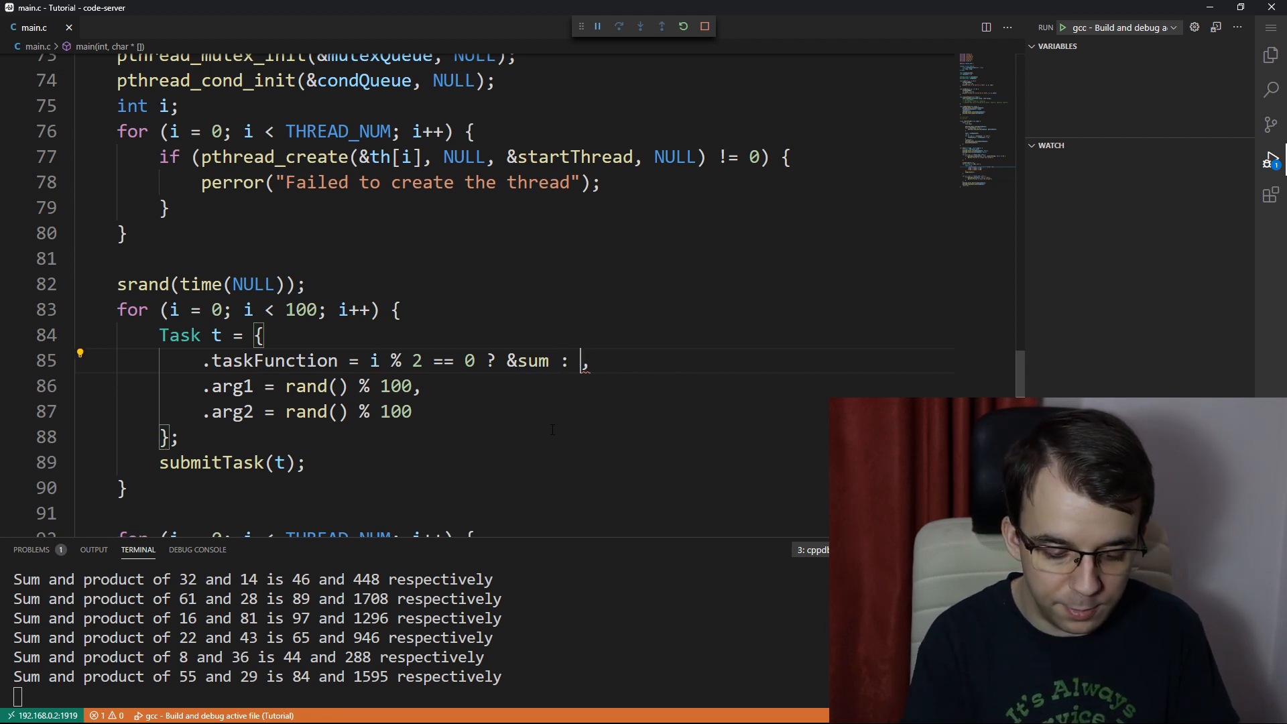
text(&product)
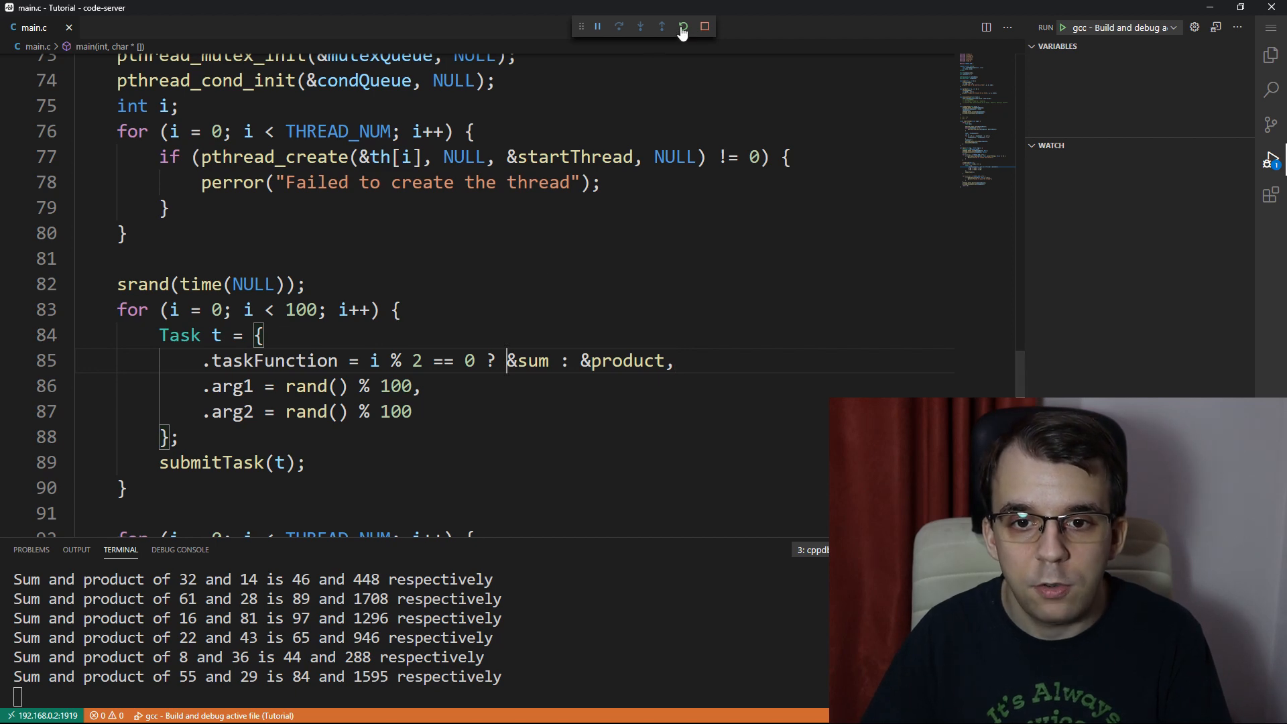
Step: Rerun with THREAD_NUM 4 and check the alternating Sum/Product lines in the terminal output
click(682, 27)
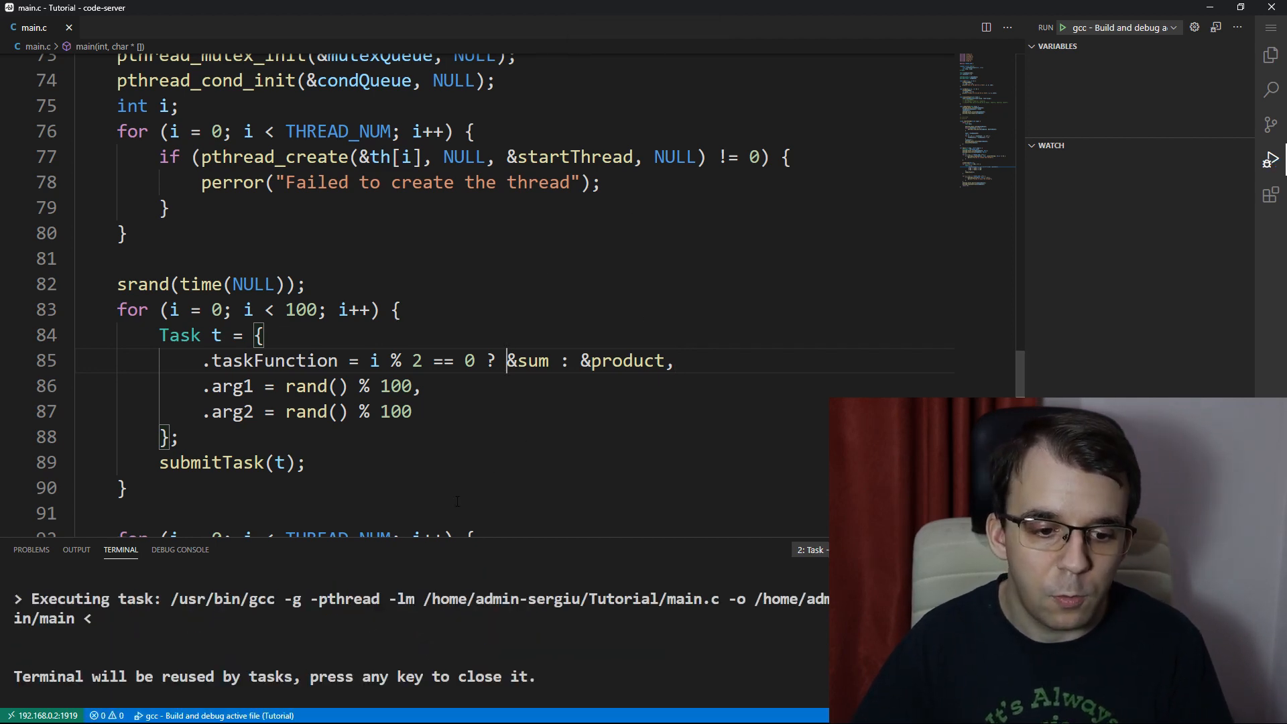
click(1061, 27)
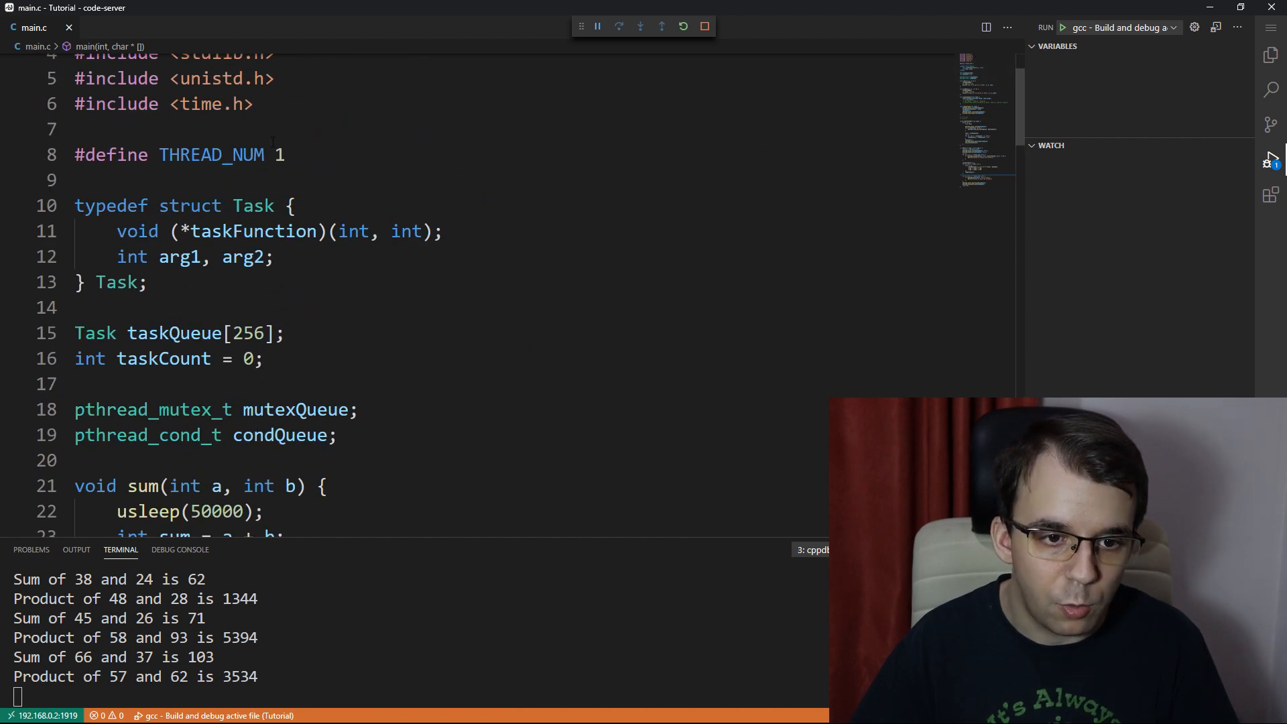
text(4)
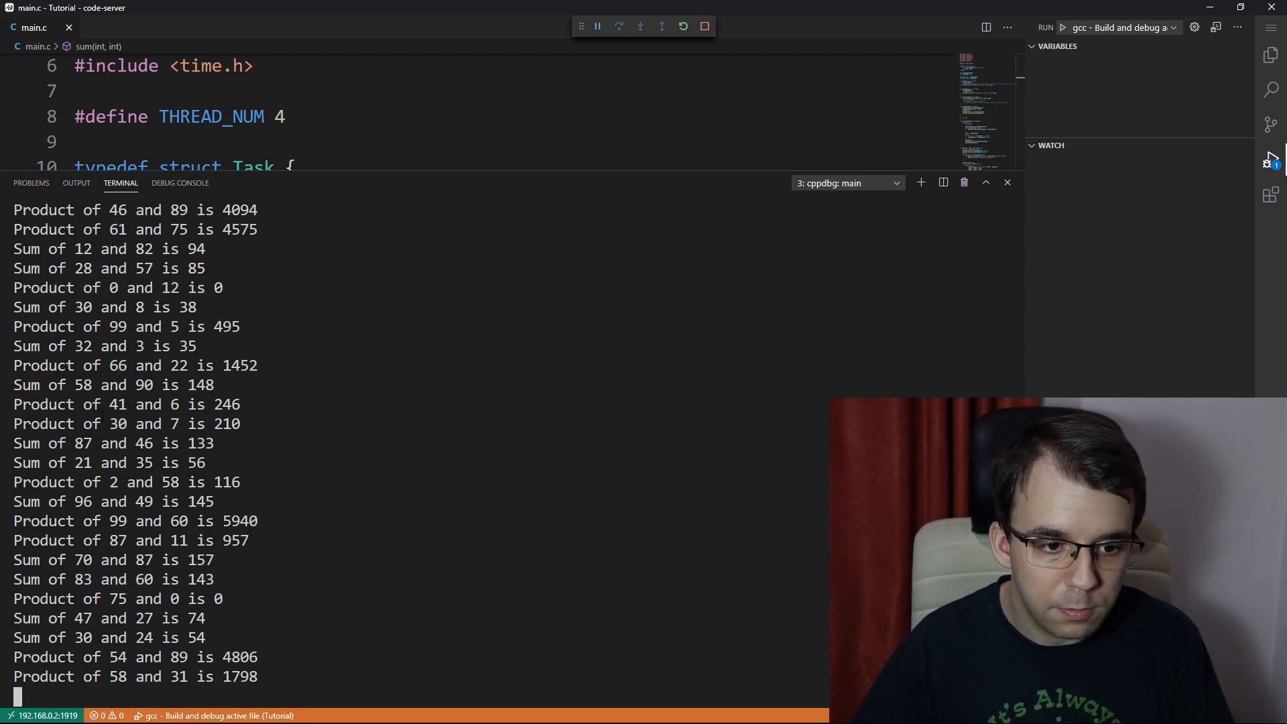
drag(74, 384, 155, 385)
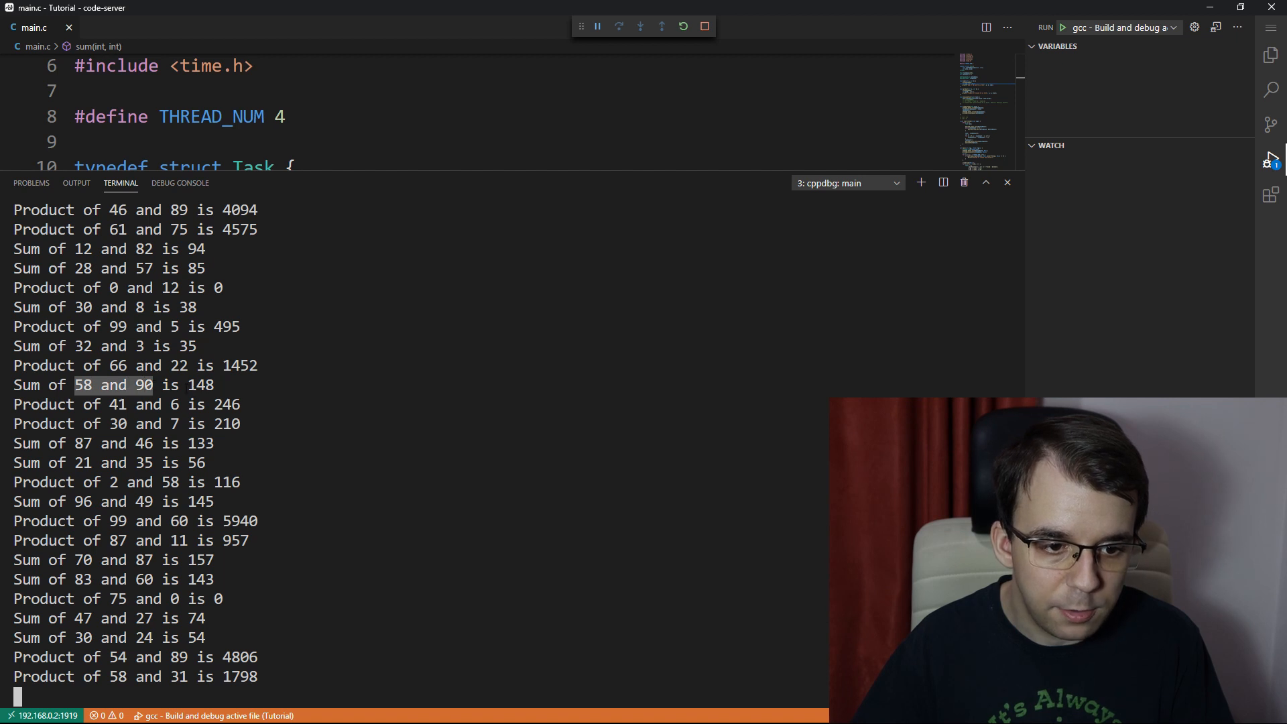